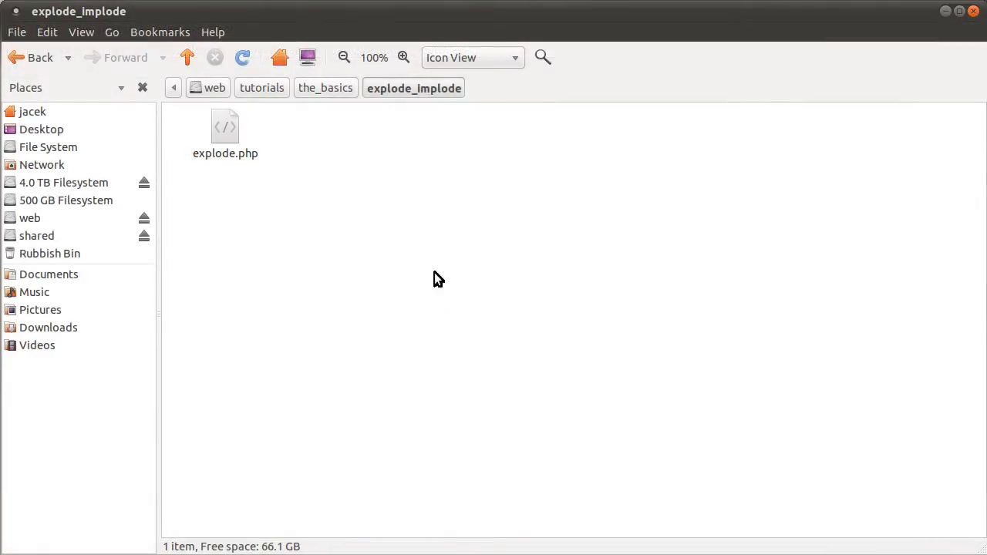
Step: Open explode.php from the explode_implode folder in gedit
double_click(225, 132)
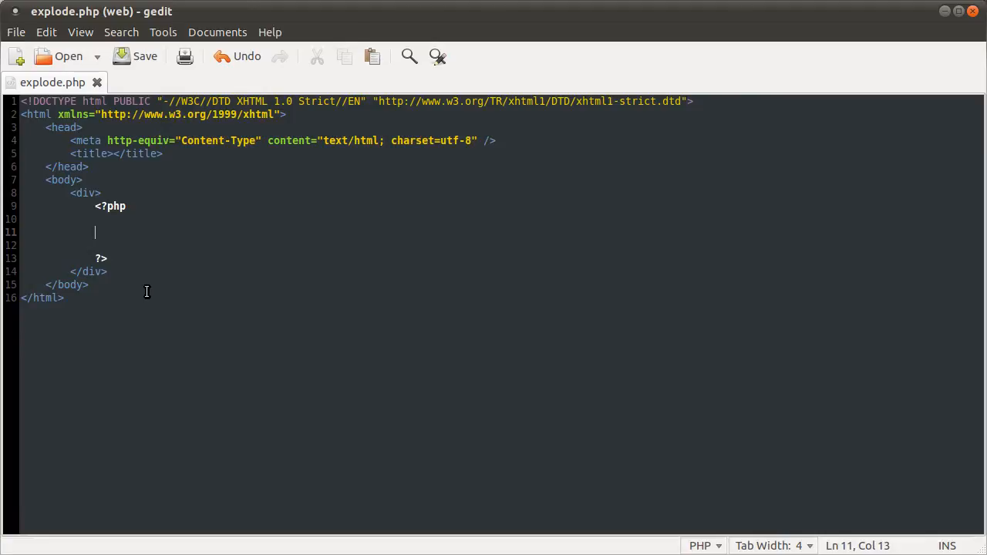
mouse_move(103, 238)
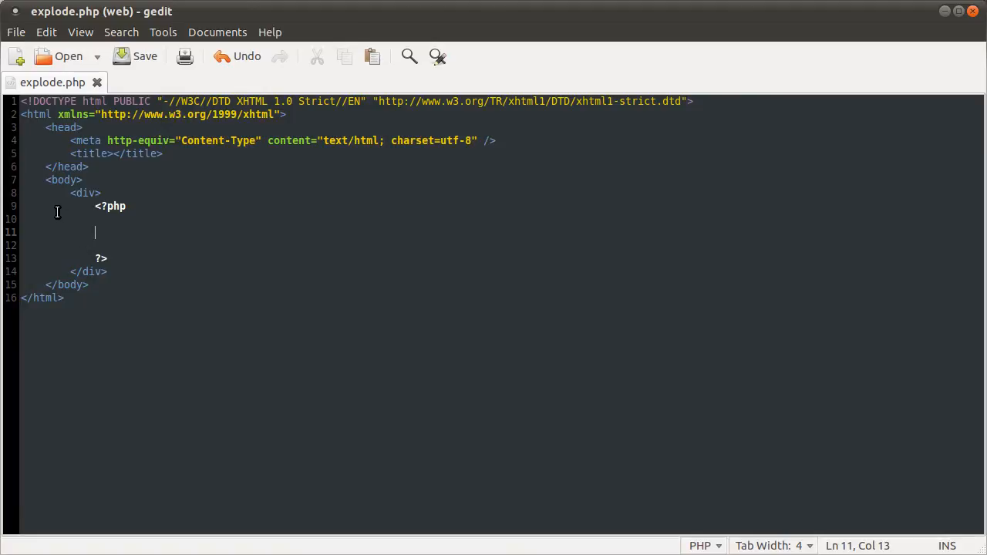
mouse_move(53, 208)
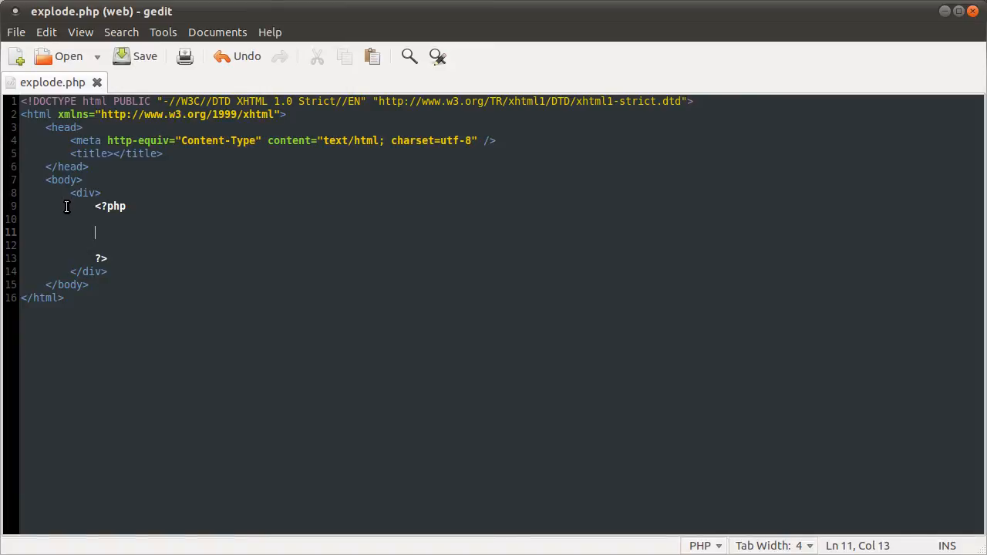
mouse_move(31, 222)
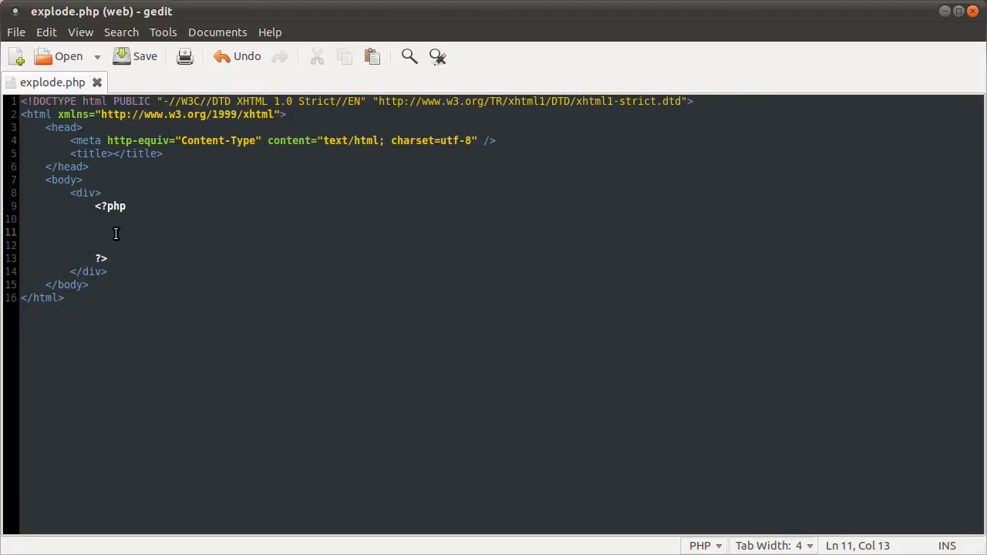
Step: Add $string = 'my name is bob'; on line 11 and move to the blank line below
text($)
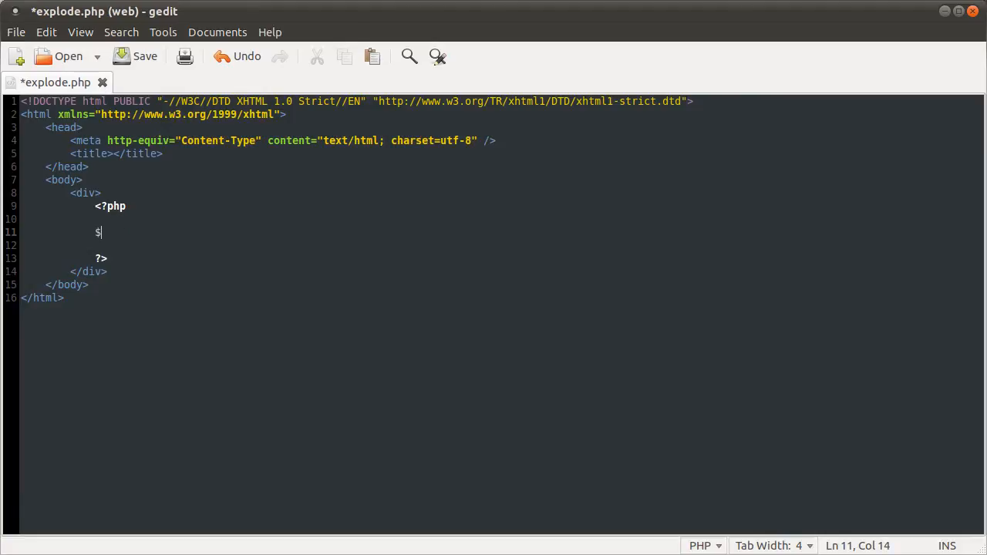
text(string  = '';)
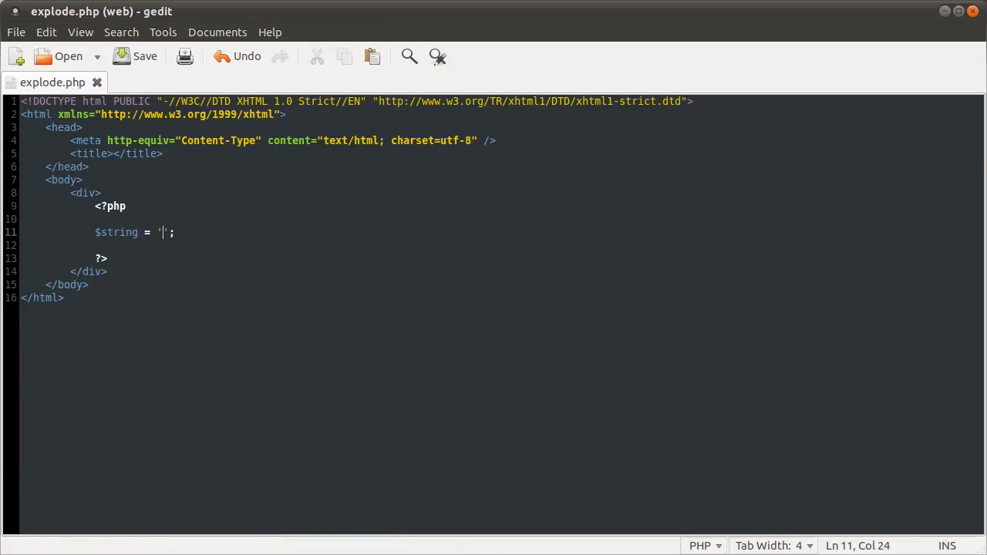
text(my)
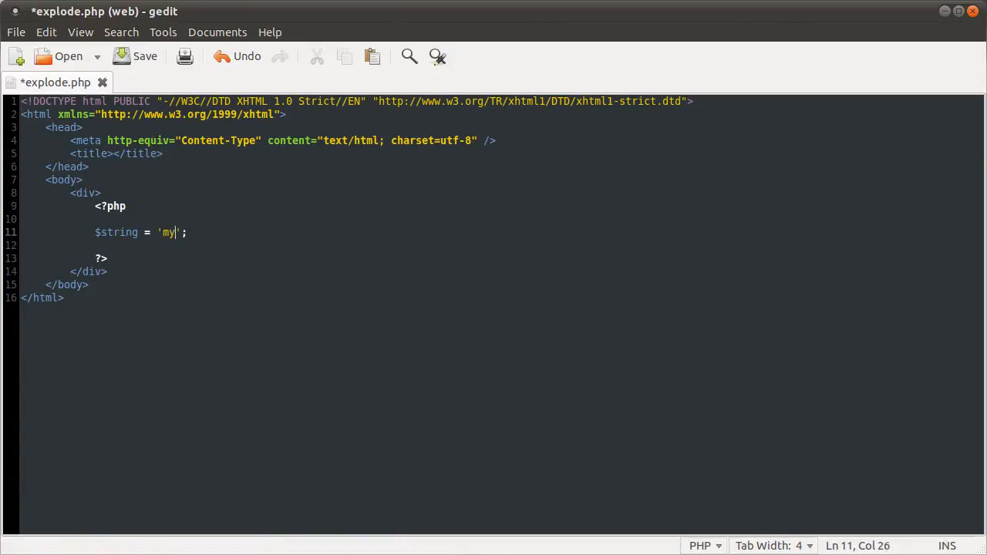
text(name is bob.)
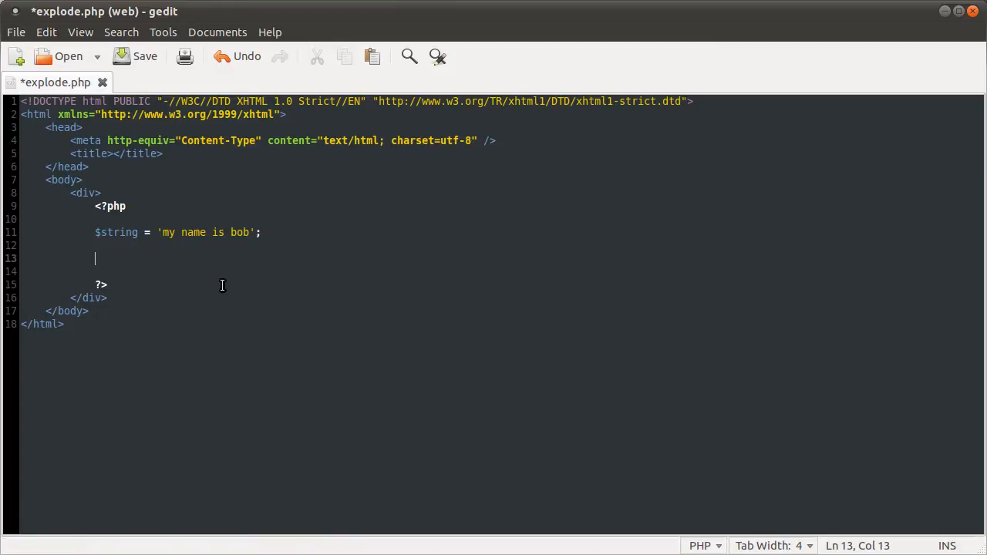
mouse_move(228, 238)
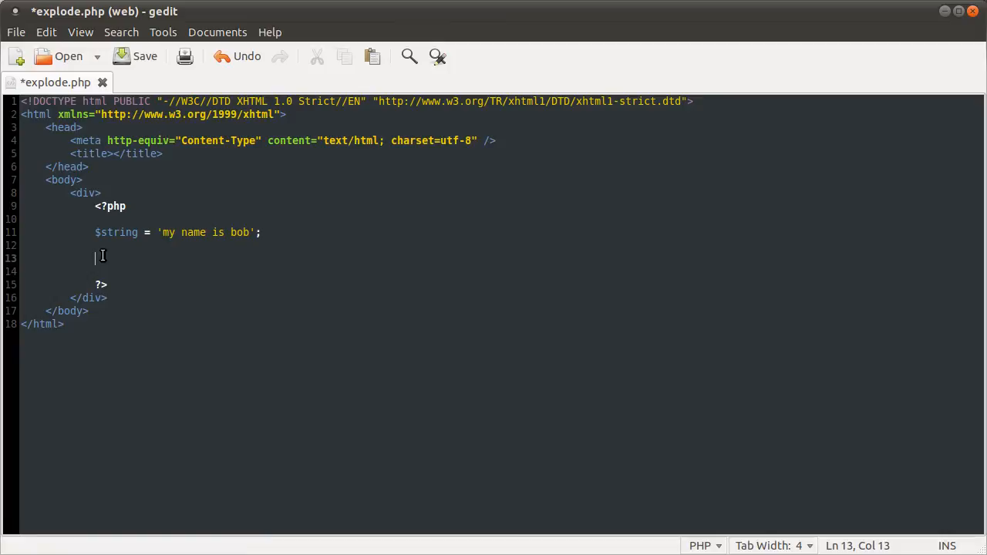
click(167, 231)
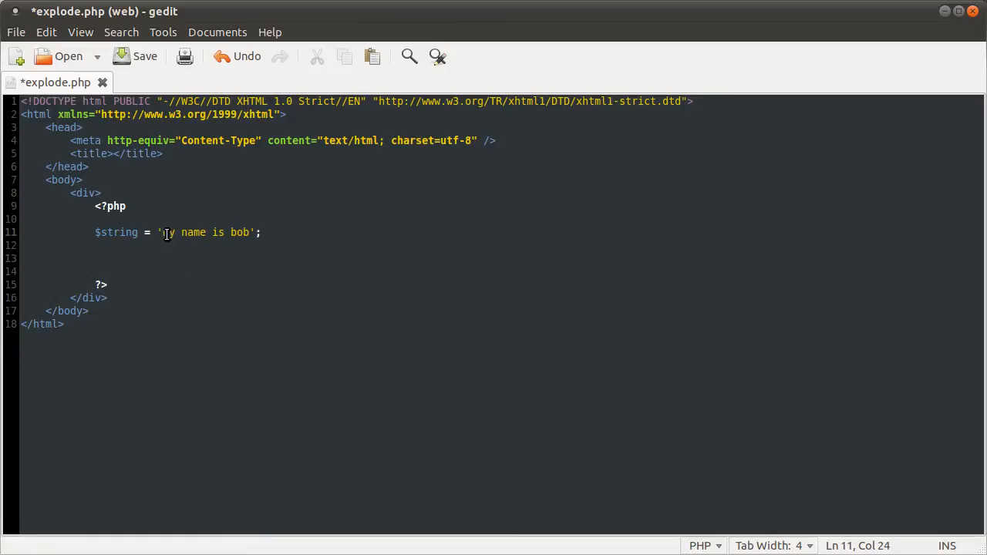
double_click(192, 231)
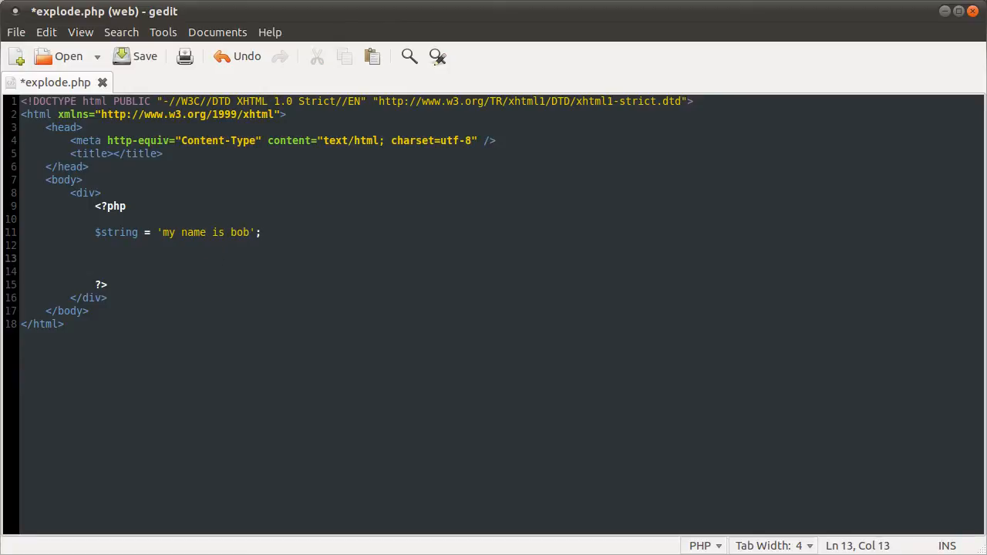
Step: Add $words = explode(' ', $string); splitting the sentence on spaces
text($)
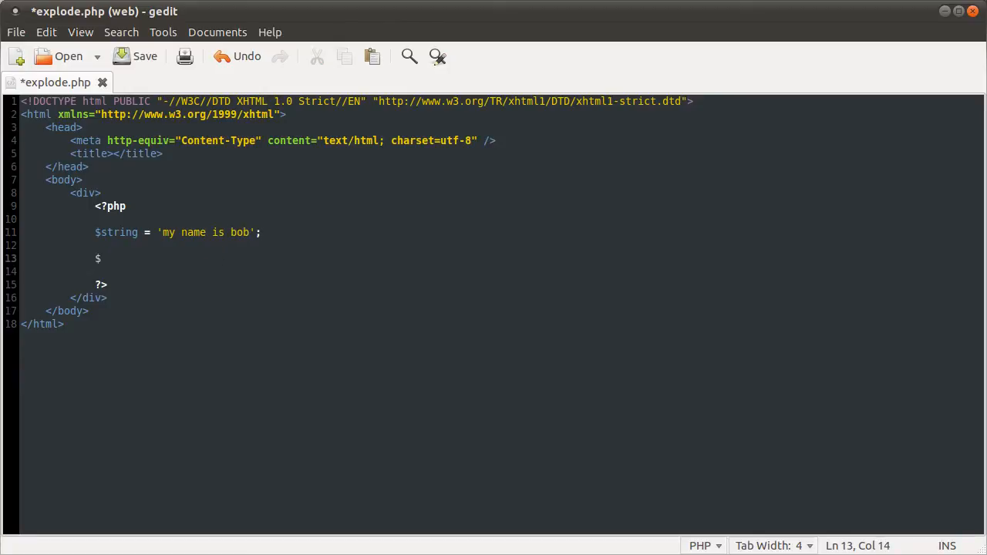
text(words =)
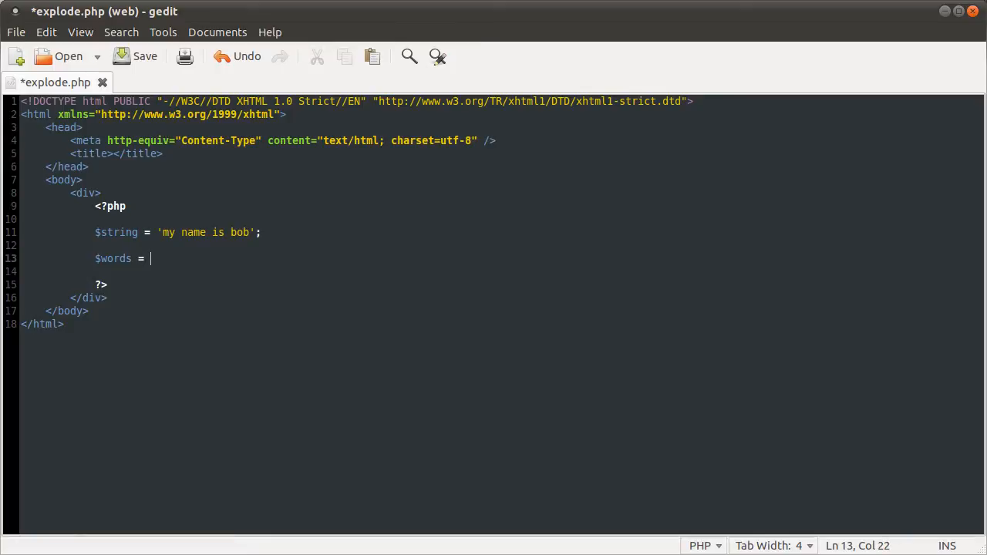
text(explode()
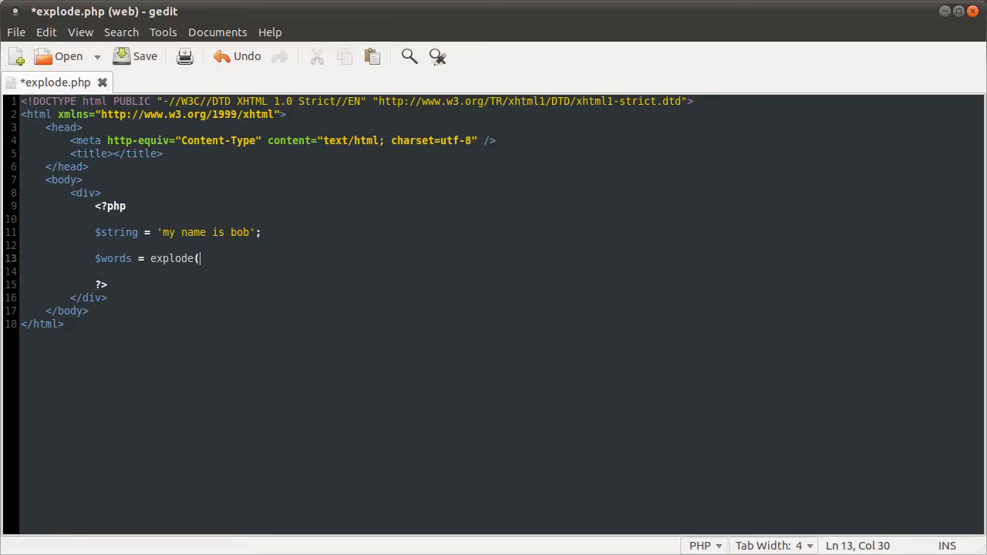
text();)
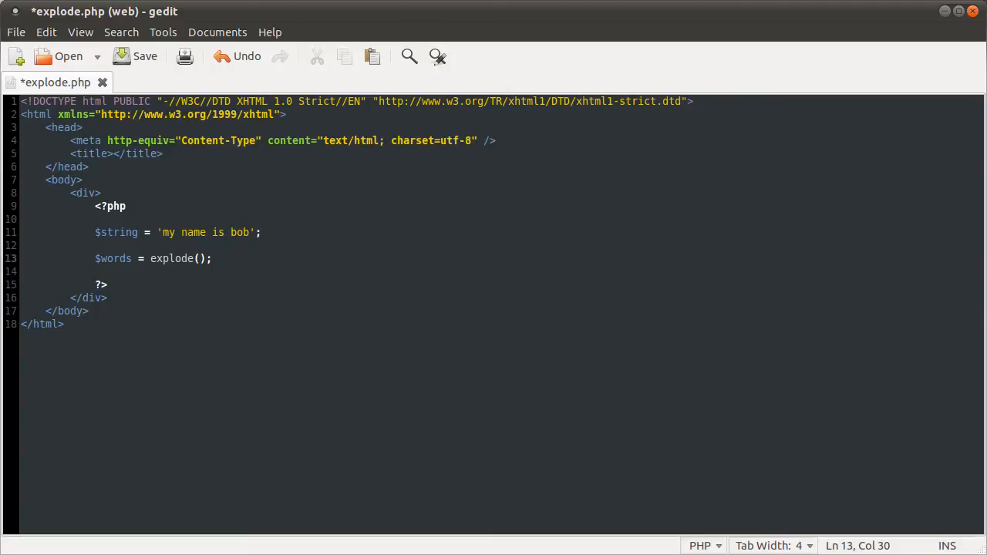
text(' ')
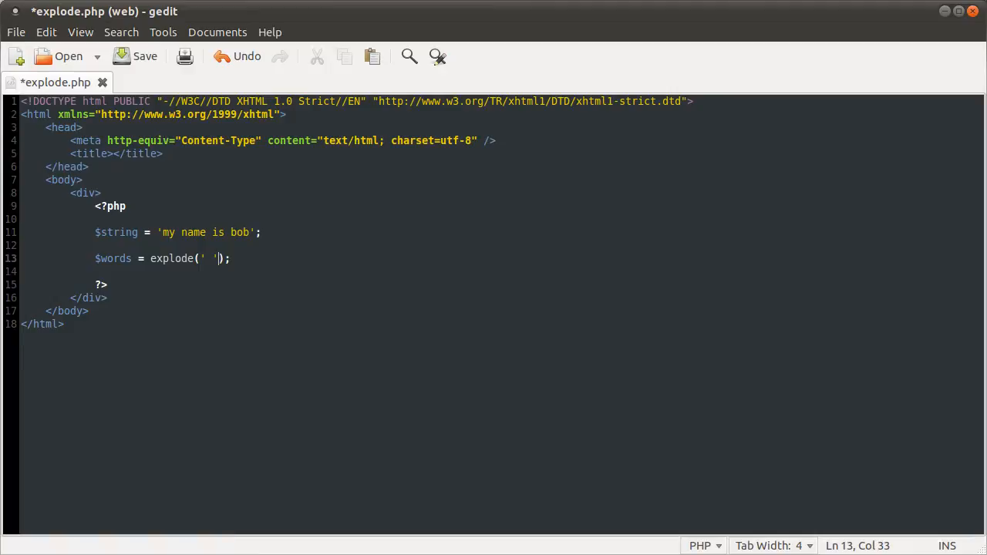
text(,)
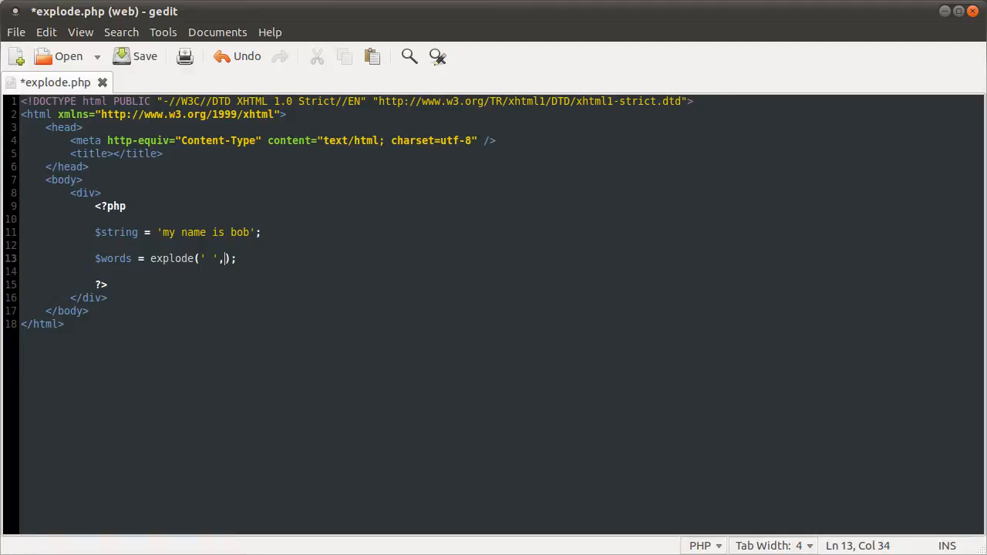
text($)
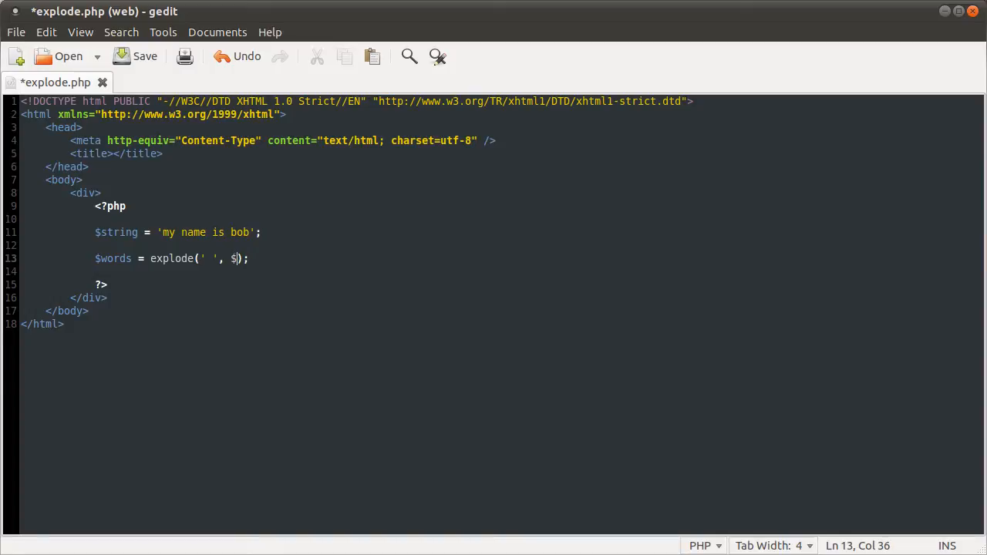
text(stinr)
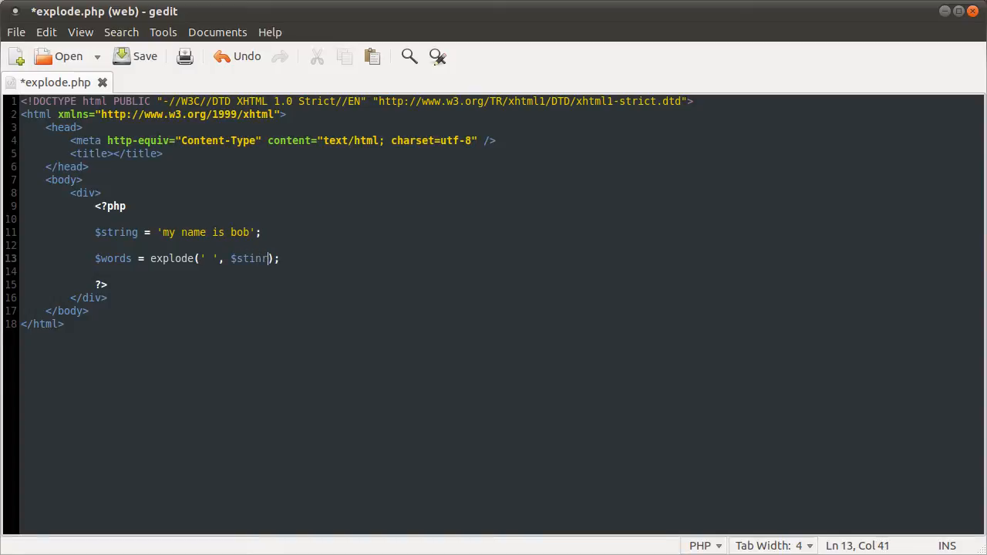
text(g)
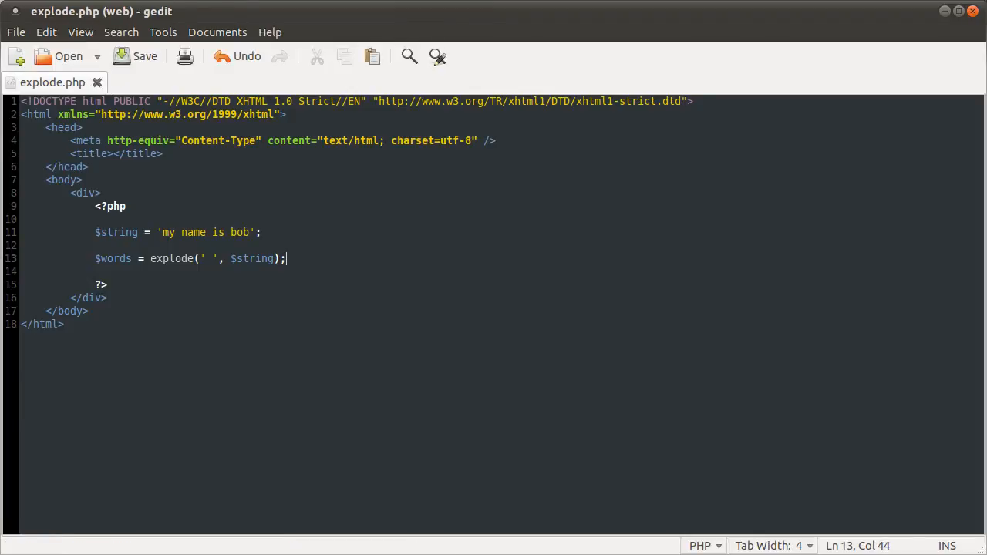
Step: Add print_r($words); to dump the array and save the script
text(print_)
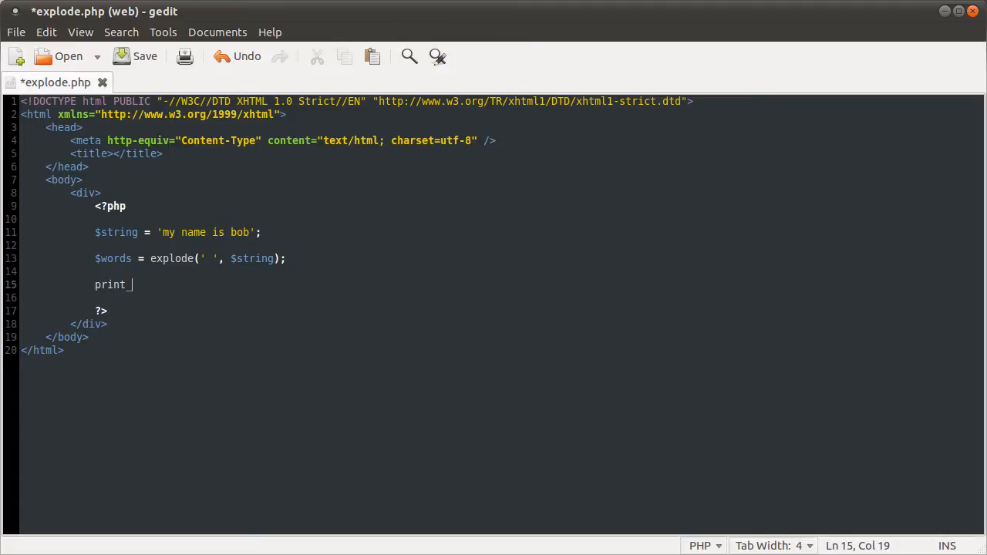
text(r($word)
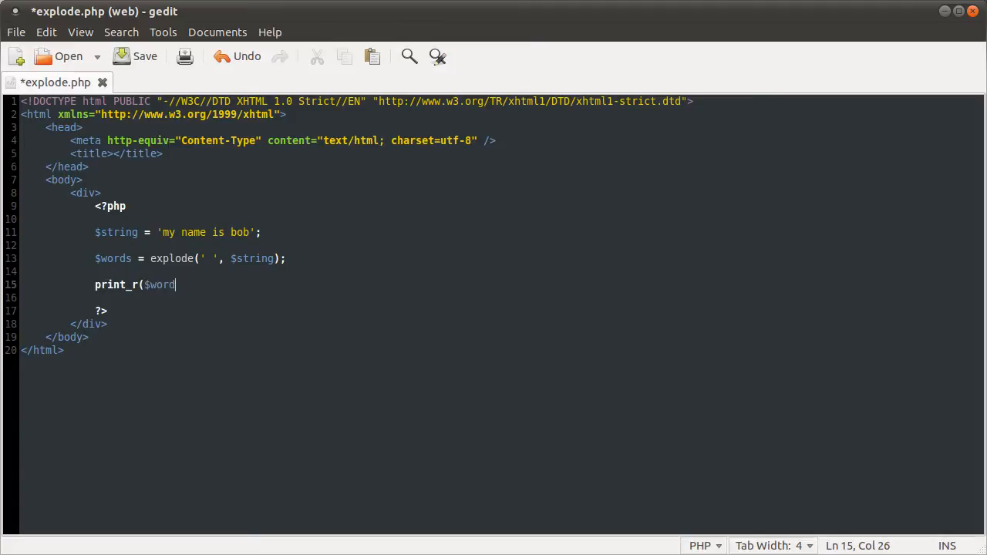
key(ctrl+s)
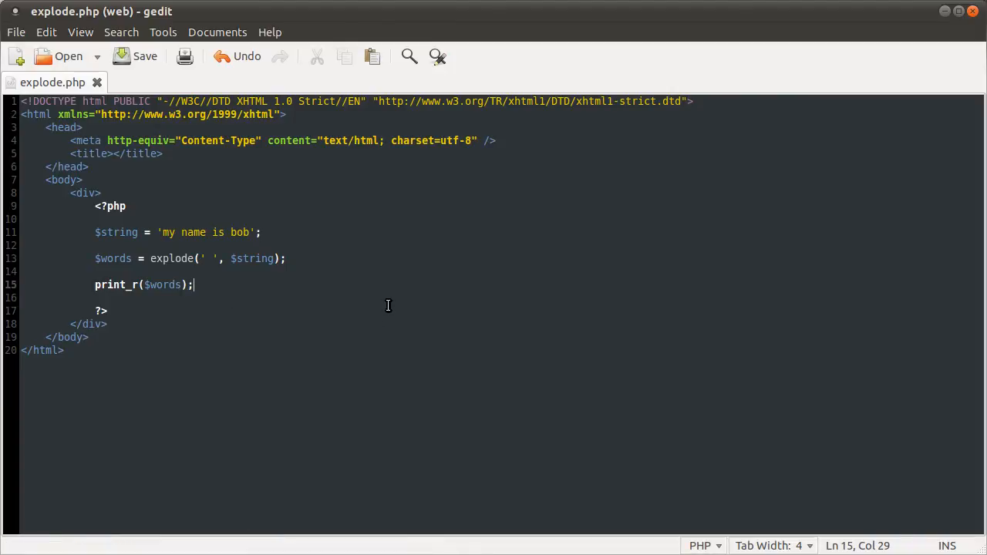
mouse_move(287, 283)
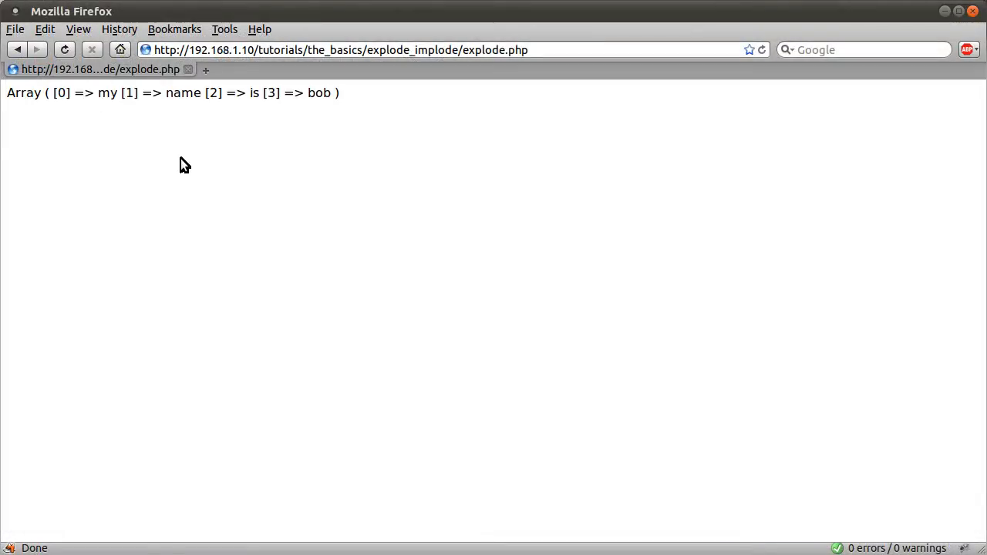
mouse_move(125, 114)
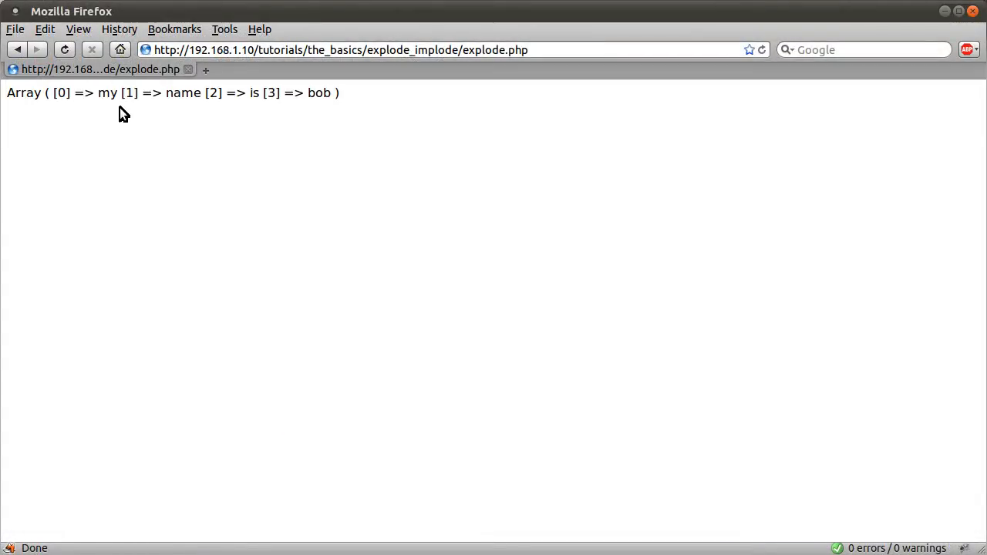
Step: Reload explode.php in Firefox to see the array my, name, is, bob
double_click(23, 92)
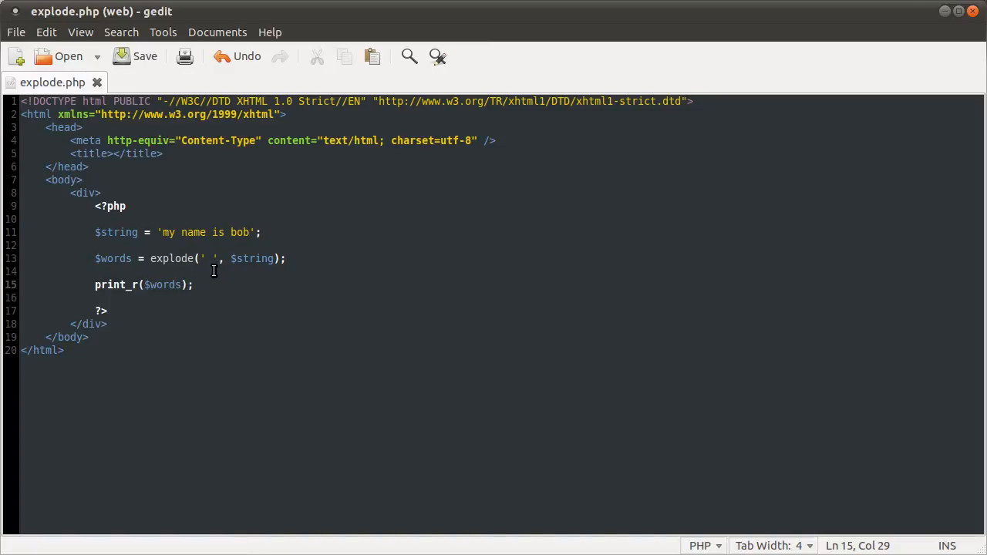
Step: Change the explode delimiter from a space to the letter a
click(209, 259)
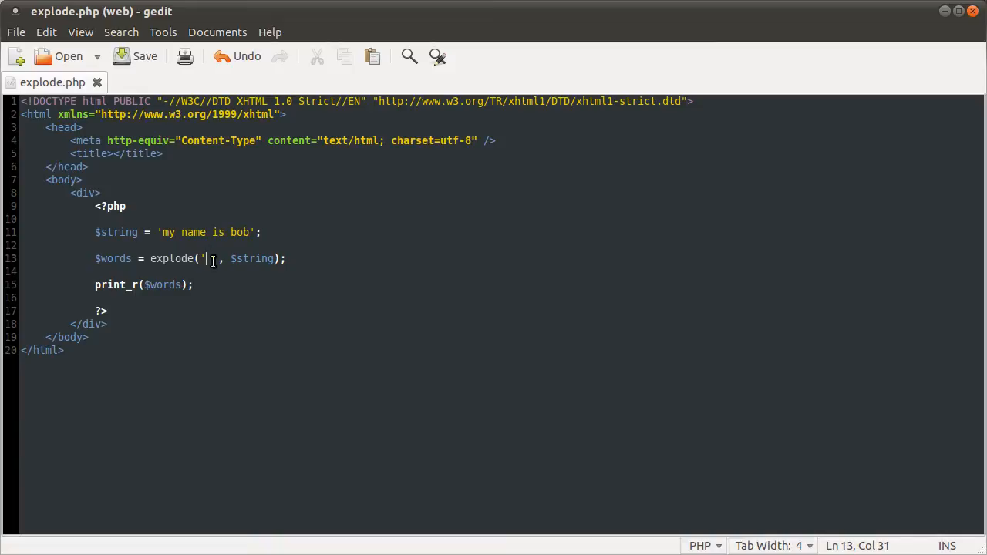
text(a)
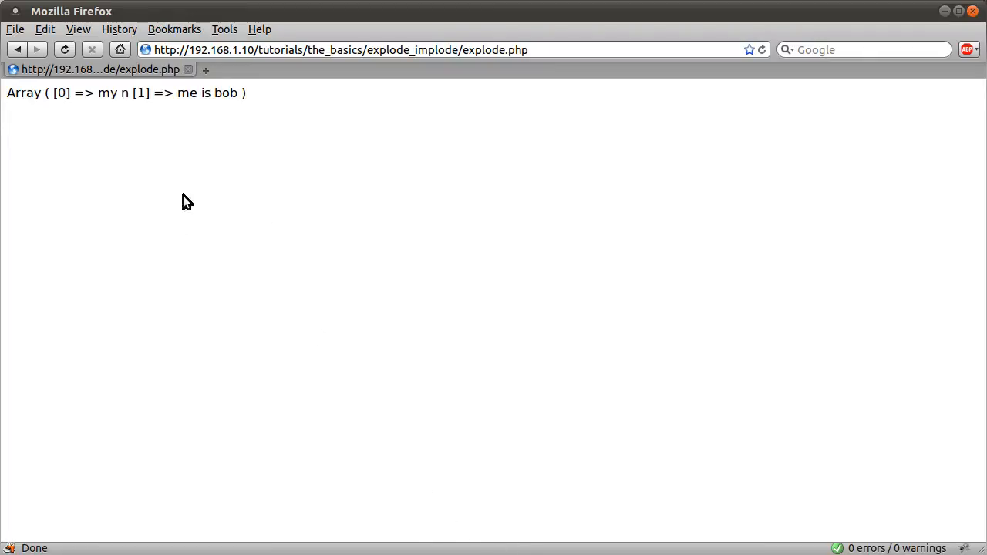
mouse_move(300, 259)
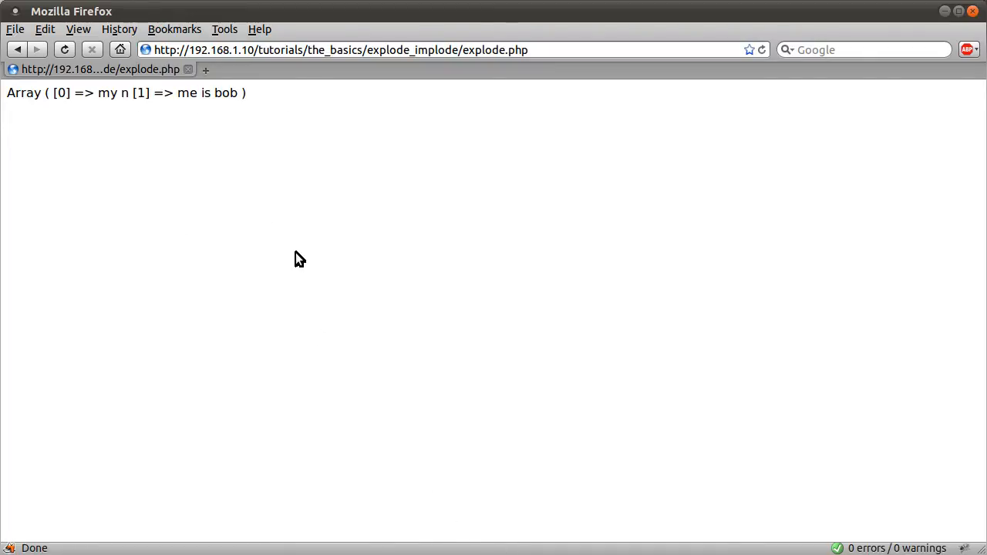
mouse_move(293, 262)
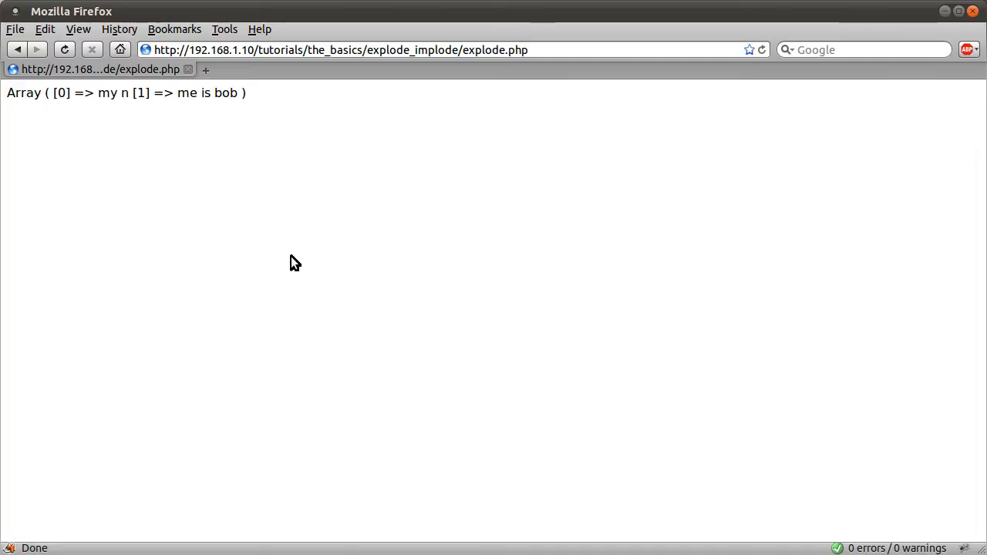
mouse_move(308, 224)
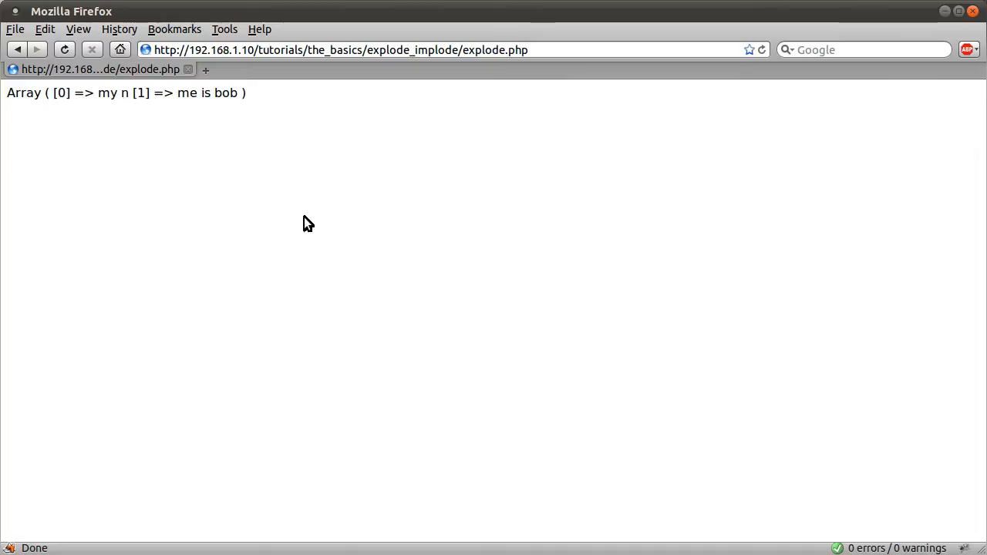
mouse_move(55, 120)
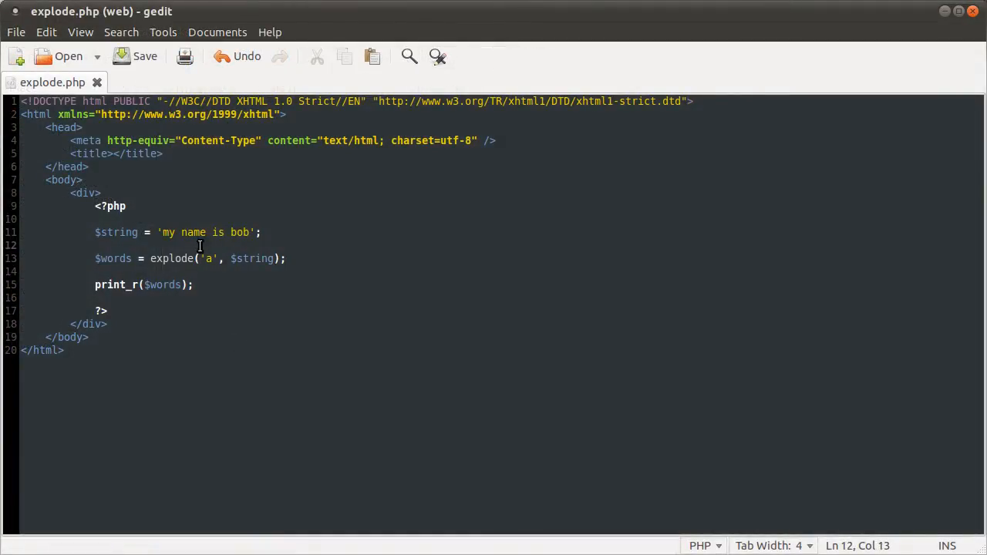
Step: Select and delete the $string, $words and print_r lines, emptying the PHP block
drag(179, 231, 250, 231)
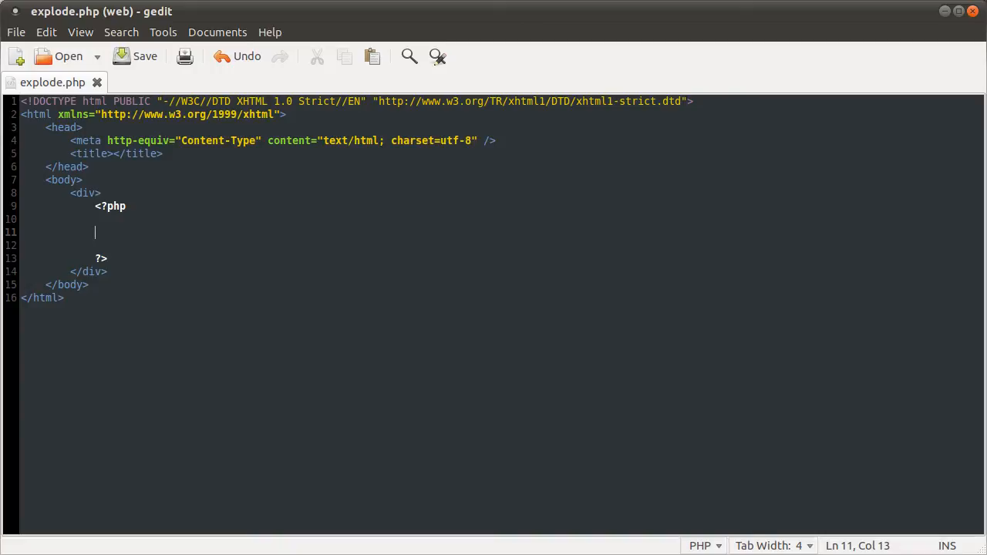
Step: Define $words = array('my', 'name', 'is', 'not', 'bob'); and save the file
text($wo)
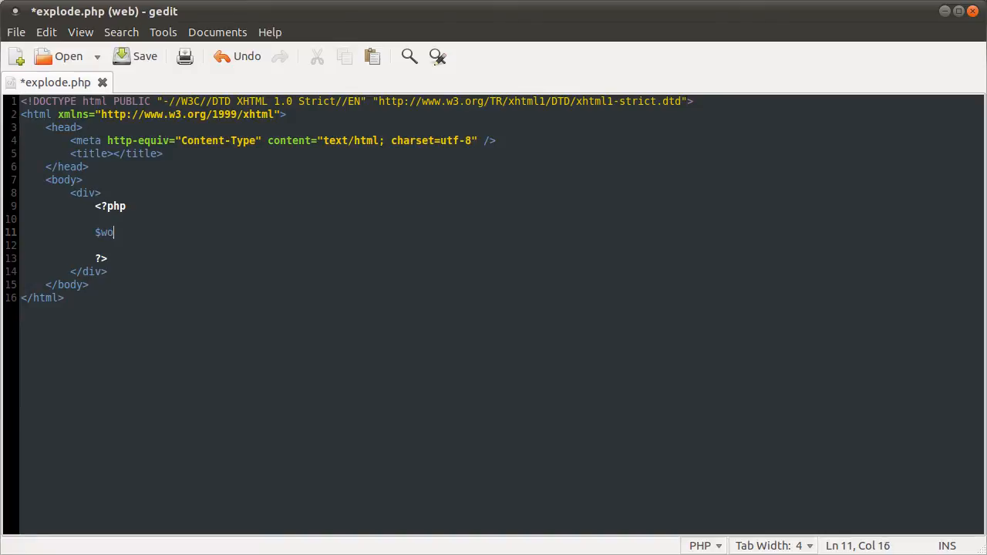
text(rds =)
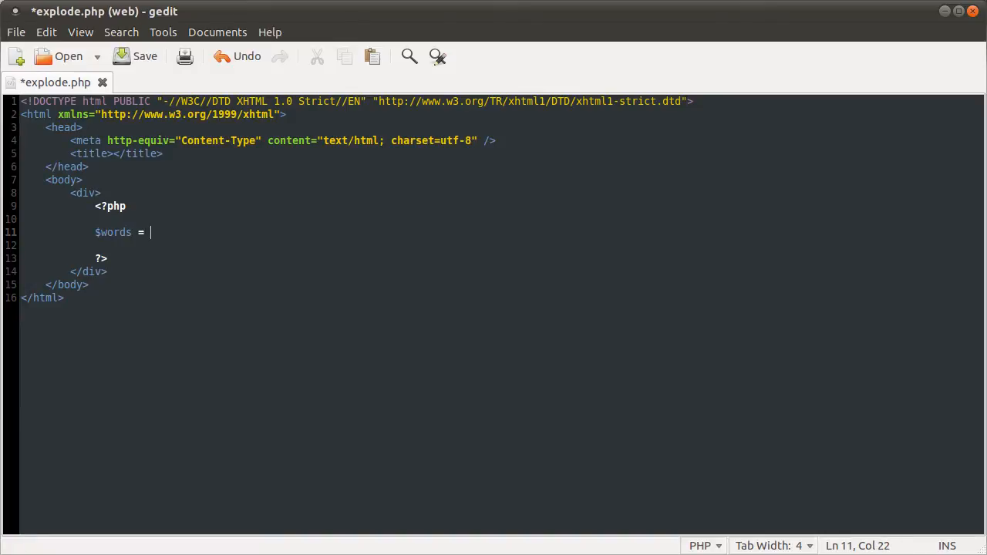
text(array())
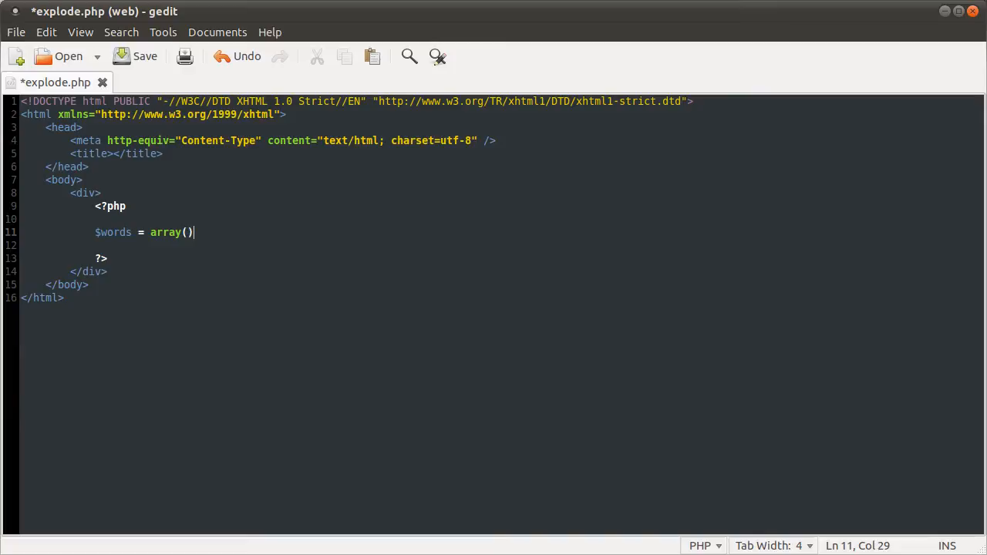
text(;)
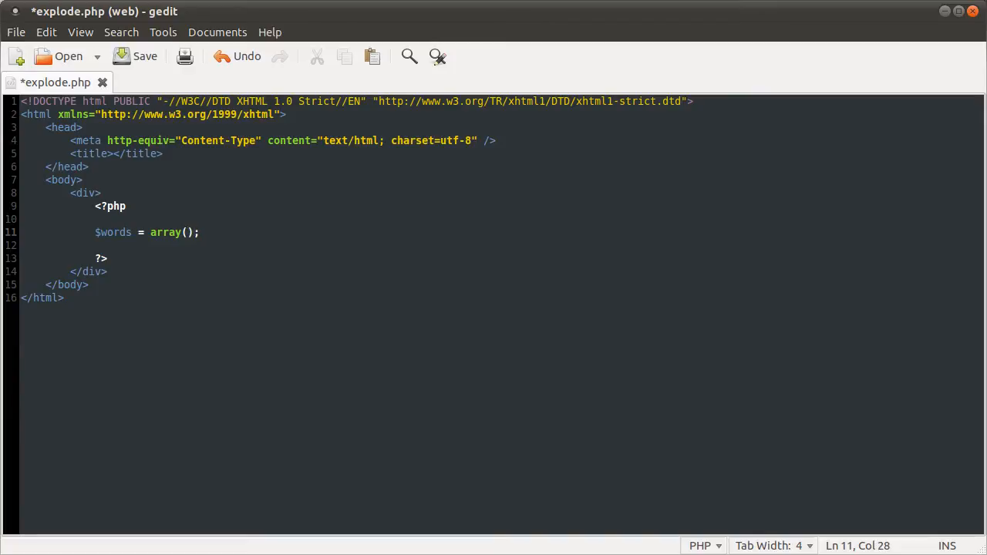
text('m,)
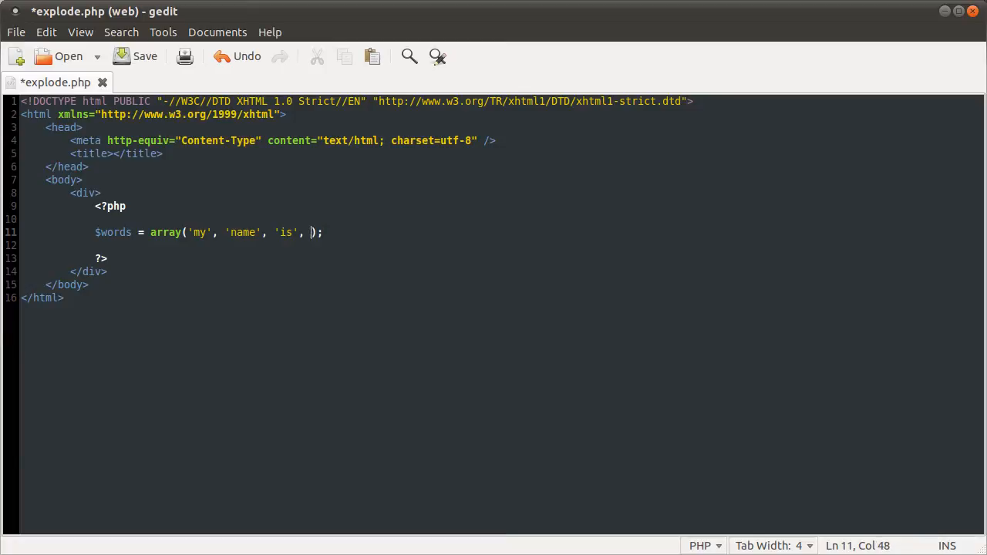
text('not')
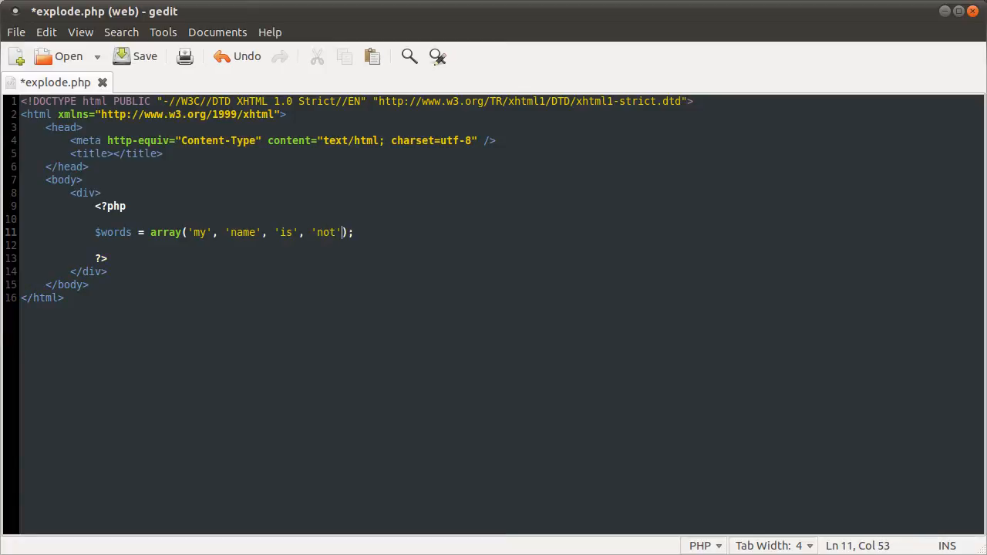
text(,)
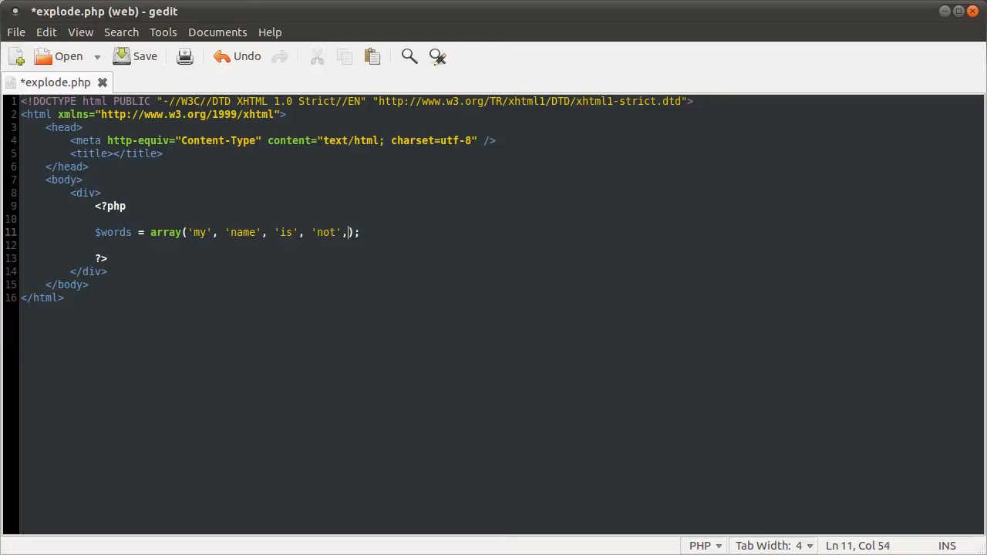
text('bob')
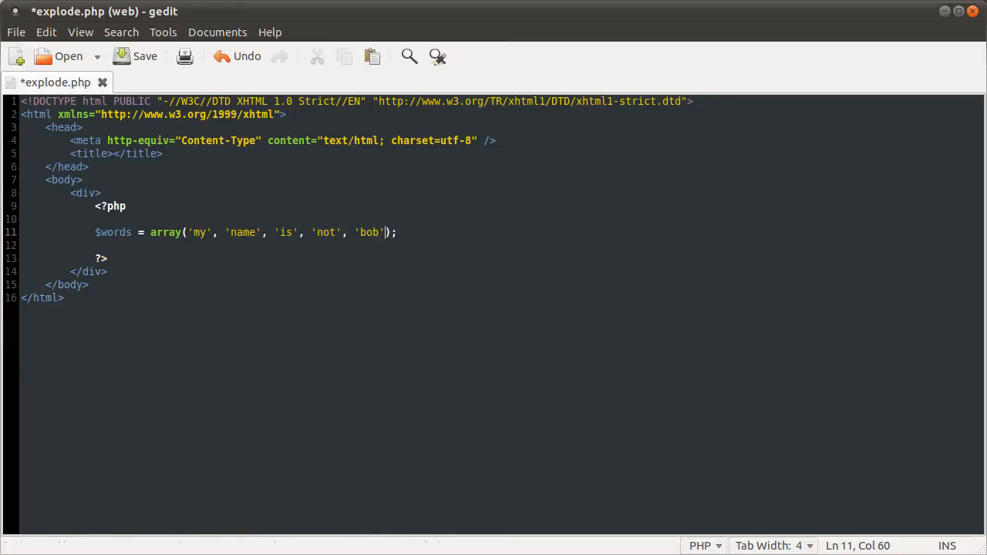
key(ctrl+s)
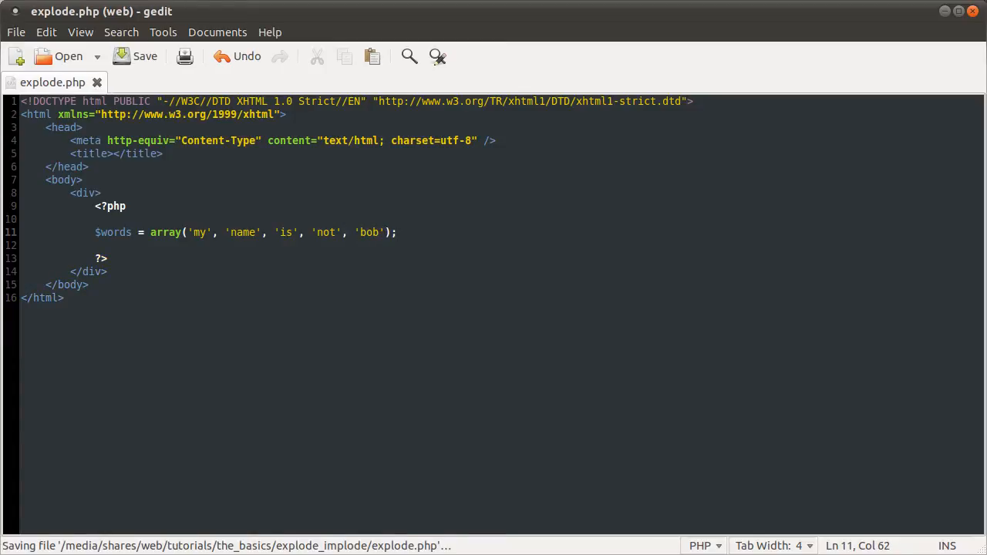
Step: Start a new line and begin a print_r($words) statement below the array
key(Return)
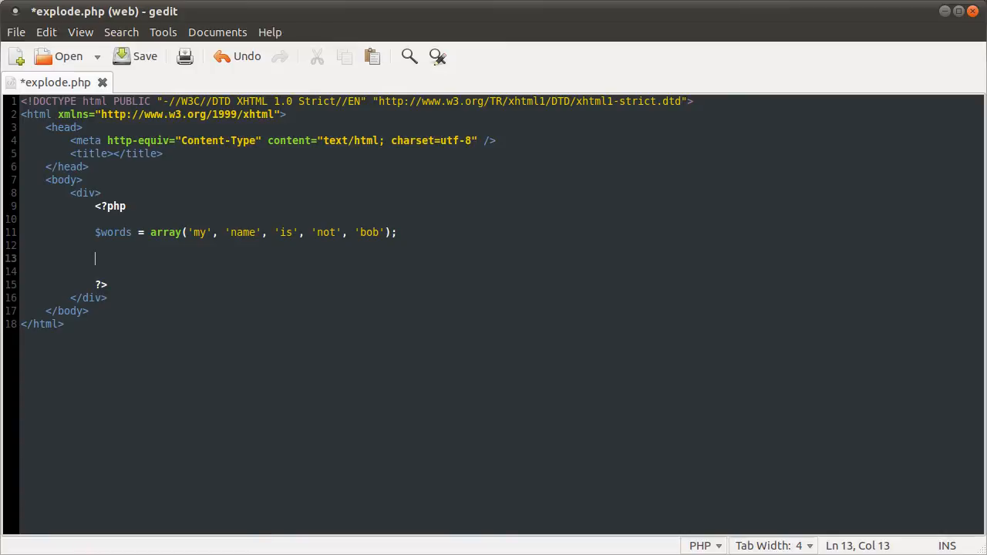
text(print_r($wo)
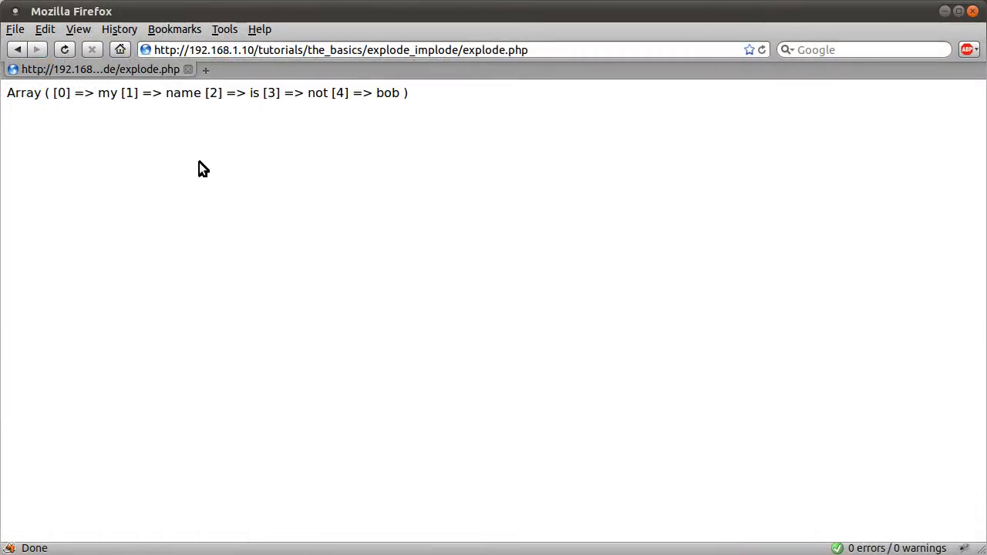
mouse_move(170, 162)
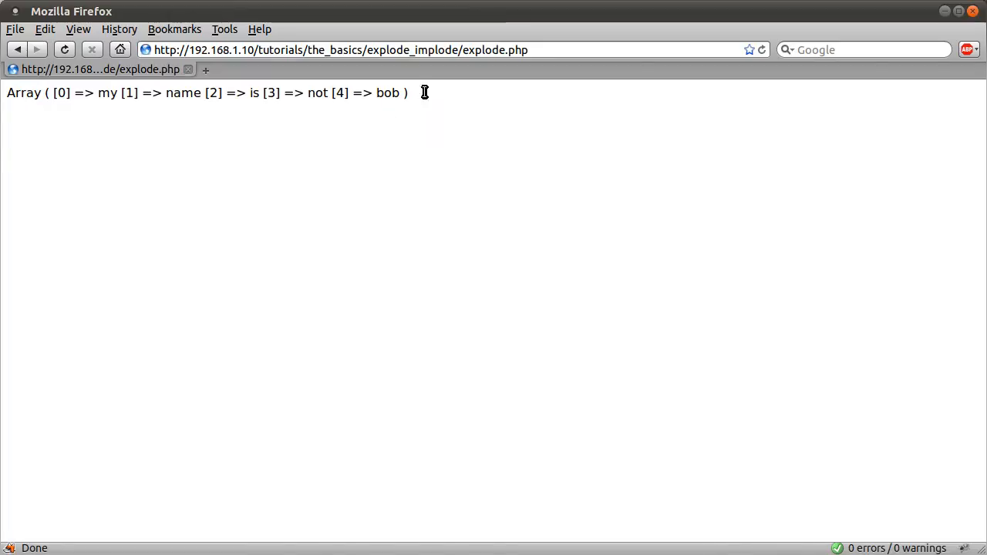
mouse_move(246, 115)
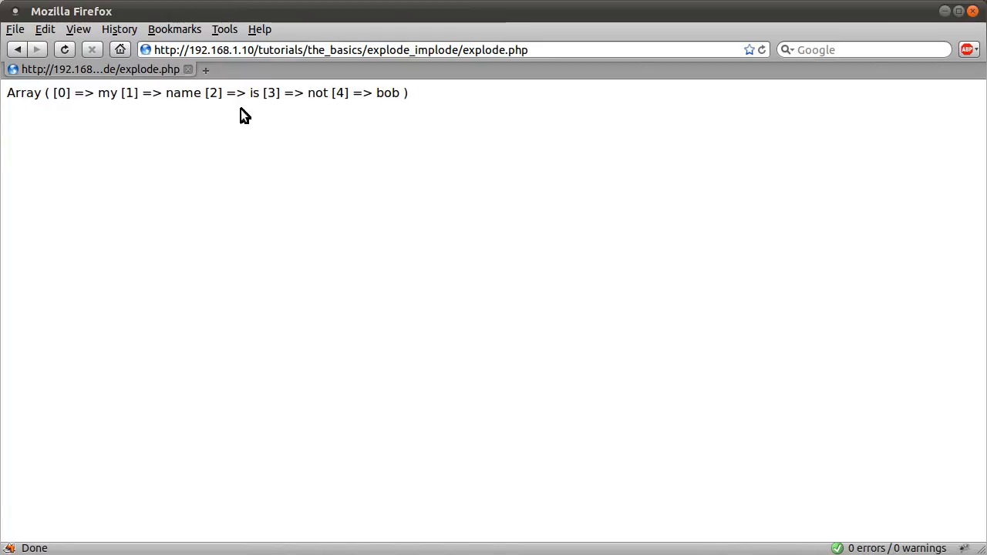
mouse_move(337, 179)
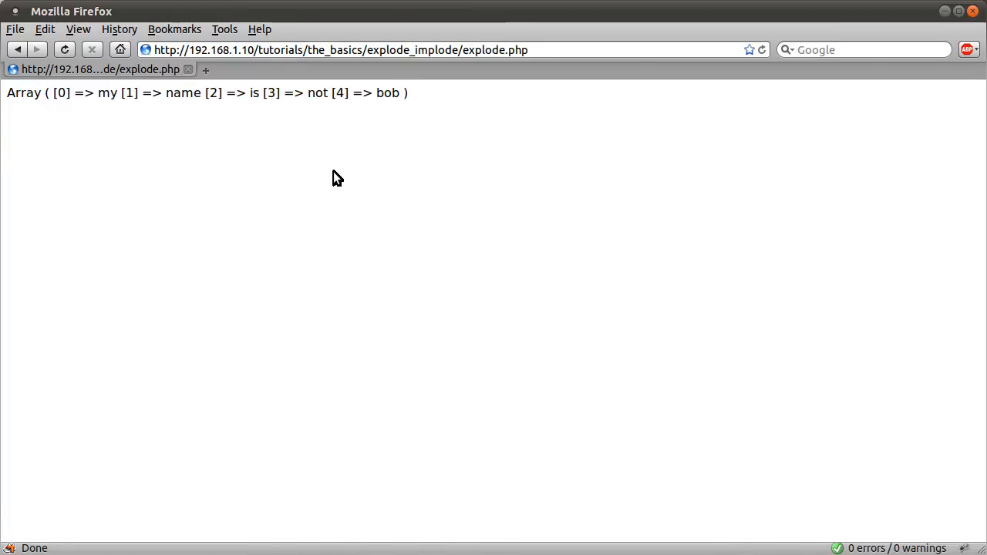
mouse_move(354, 135)
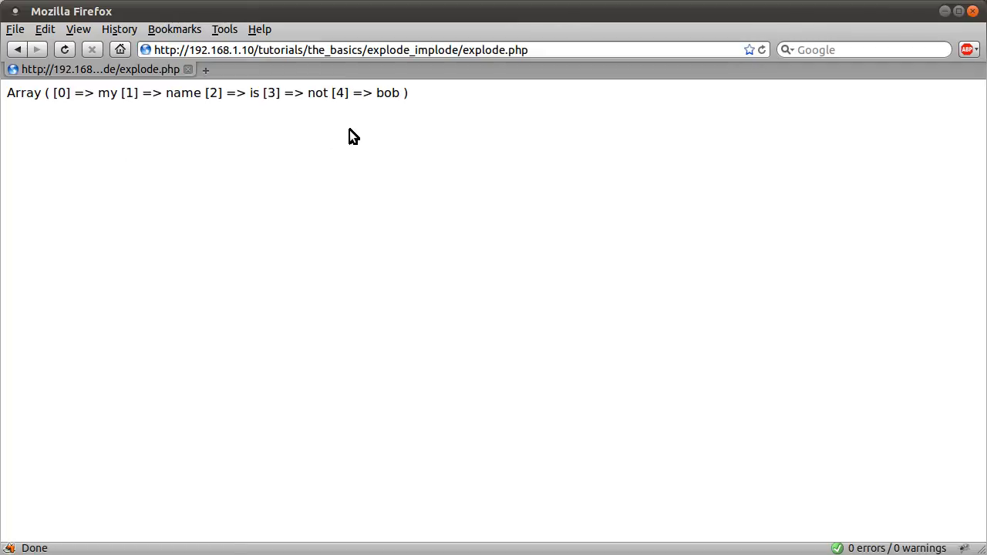
mouse_move(129, 114)
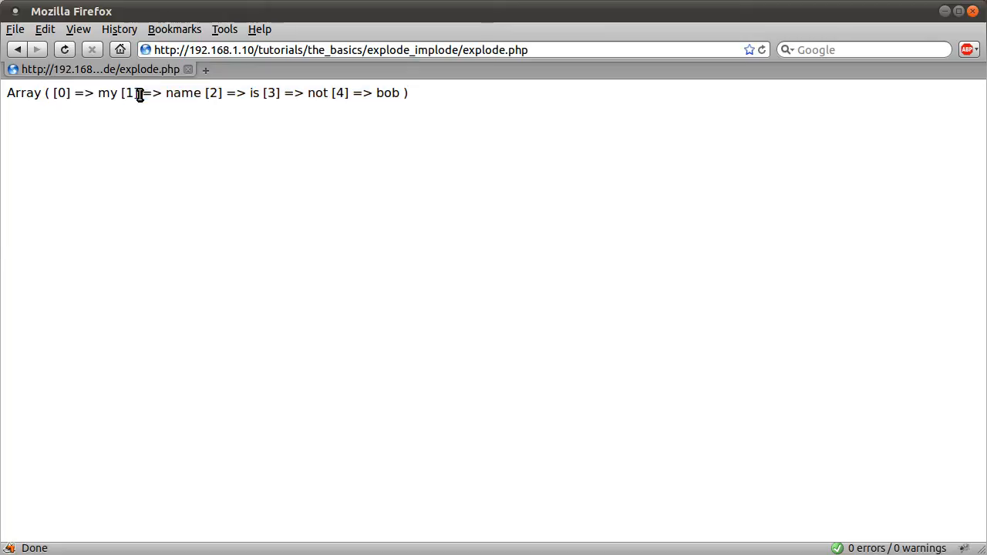
Step: Inspect the printed array indexes in Firefox, then return to the code in gedit
double_click(105, 92)
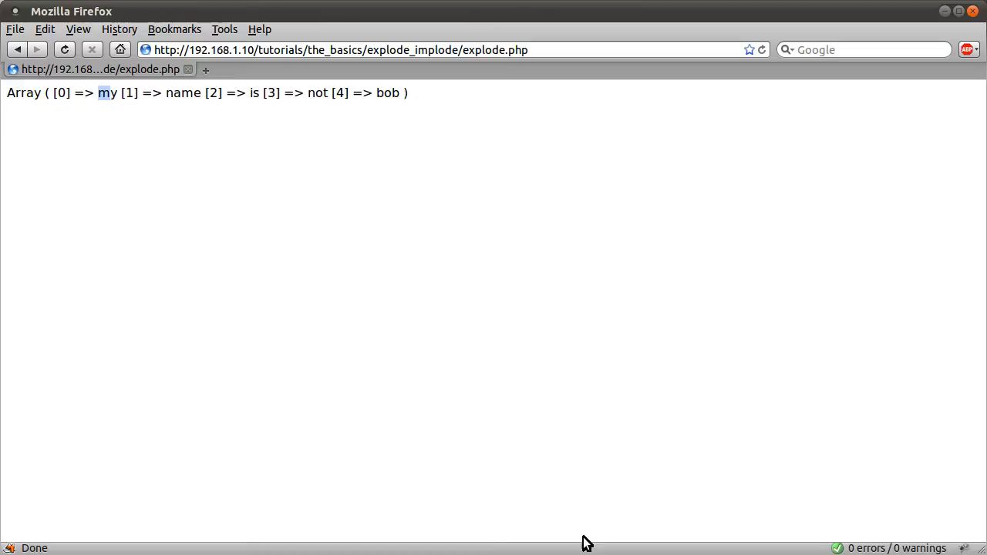
click(58, 93)
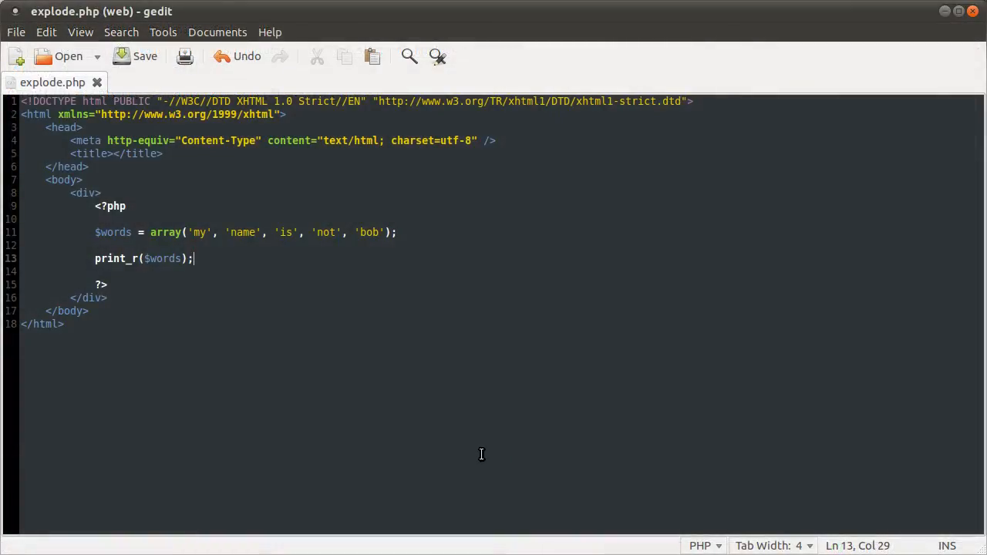
mouse_move(213, 262)
text($)
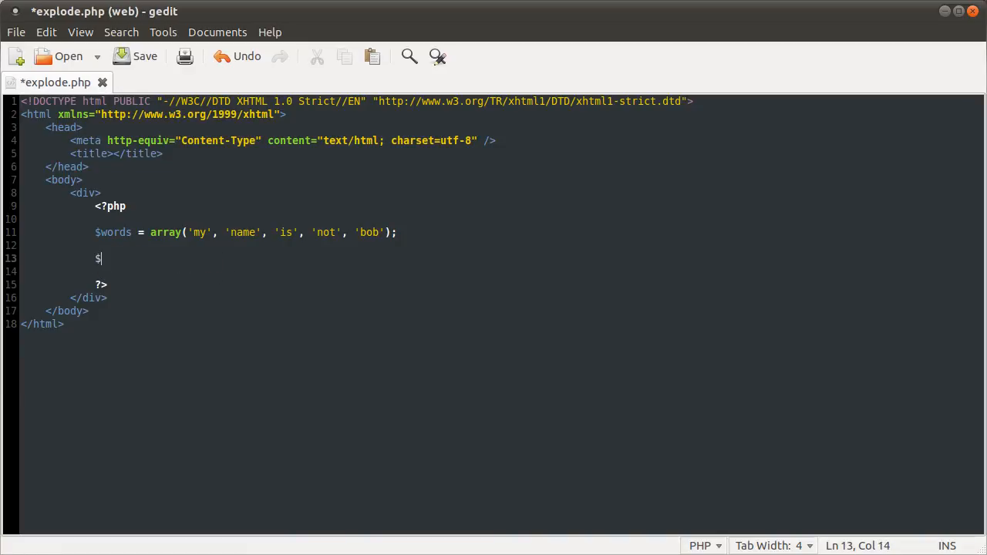
Step: Write $string = implode(' ', $words); followed by echo $string; to print the joined sentence
text(string = im)
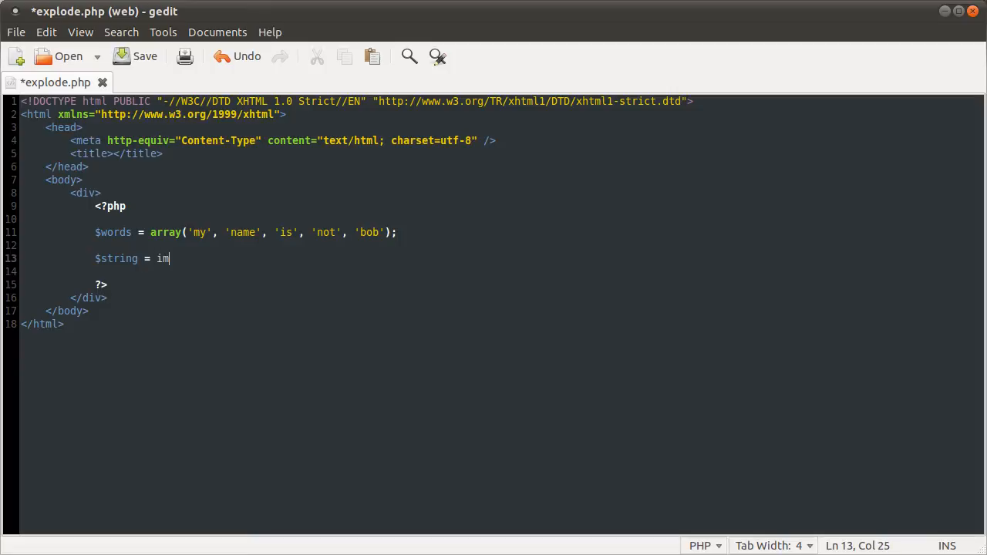
text(plode();)
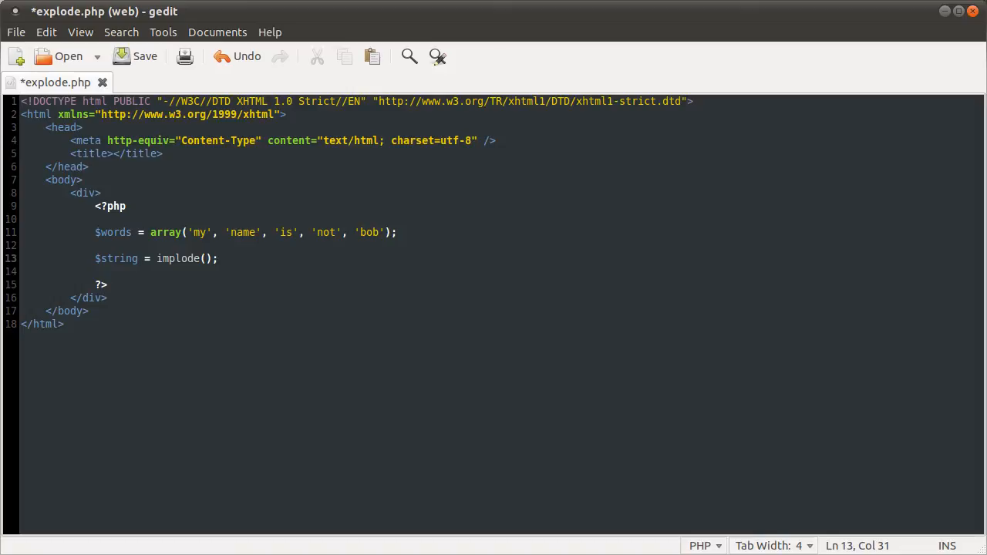
text(' ', $words)
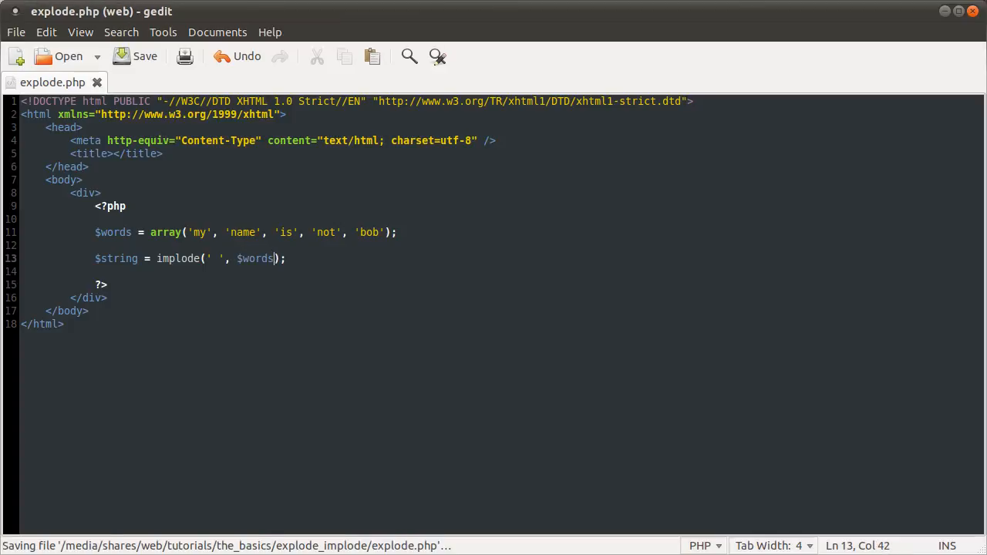
key(enter)
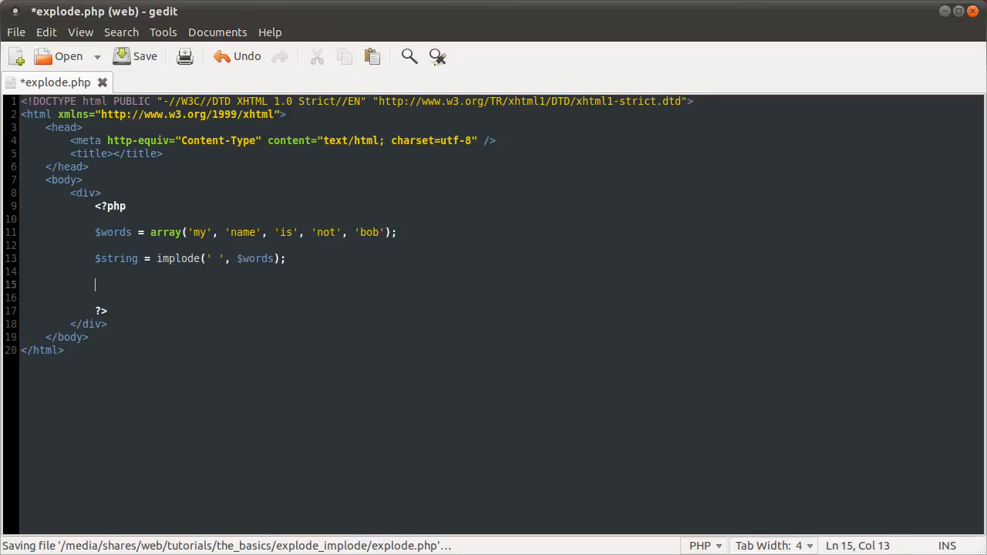
text(echo $string;)
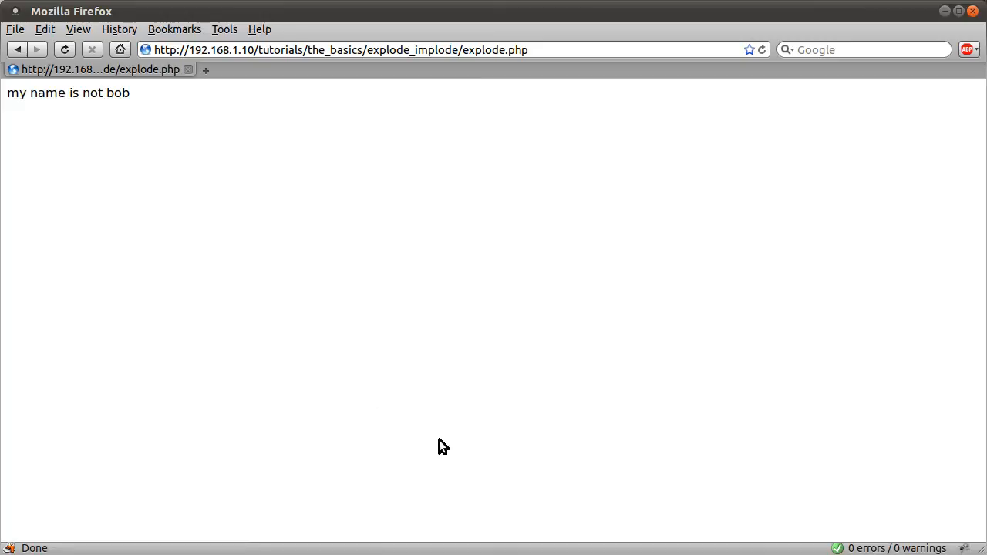
mouse_move(114, 111)
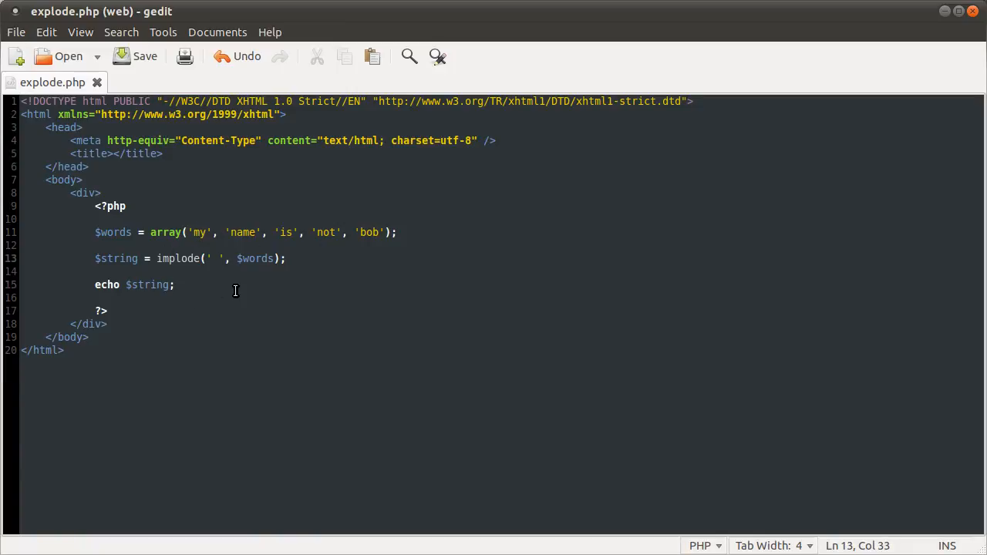
Step: Use '|' as the implode separator and highlight a pipe in the Firefox output
text(|)
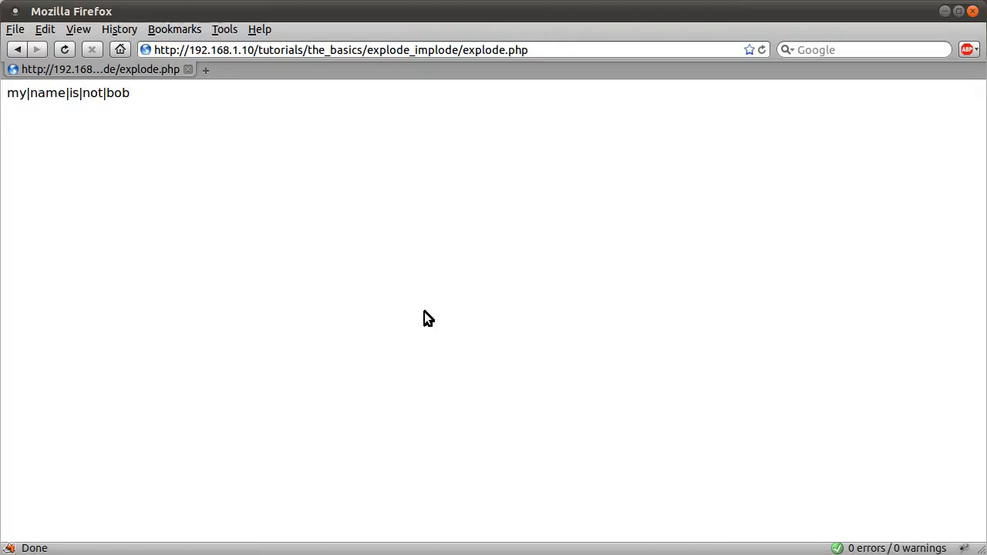
mouse_move(107, 130)
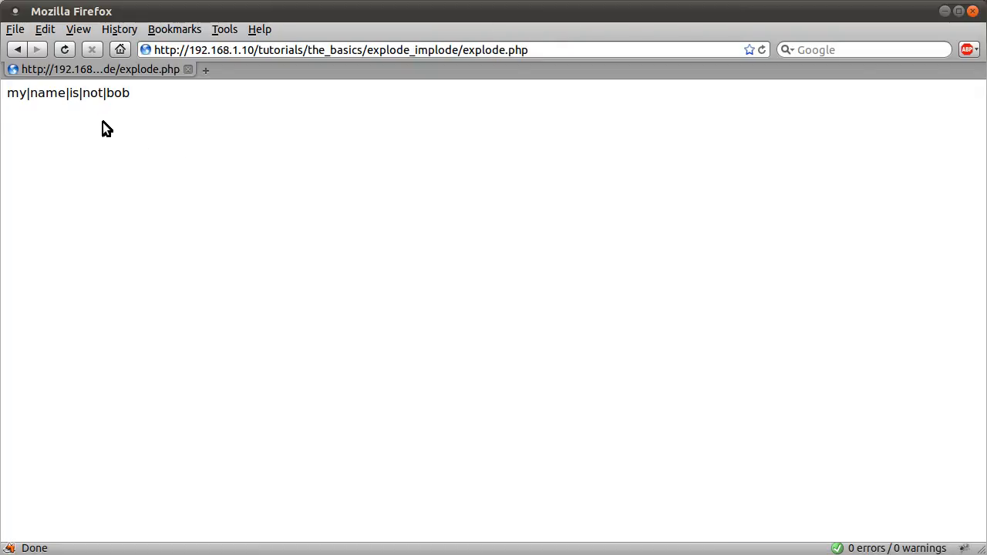
mouse_move(37, 116)
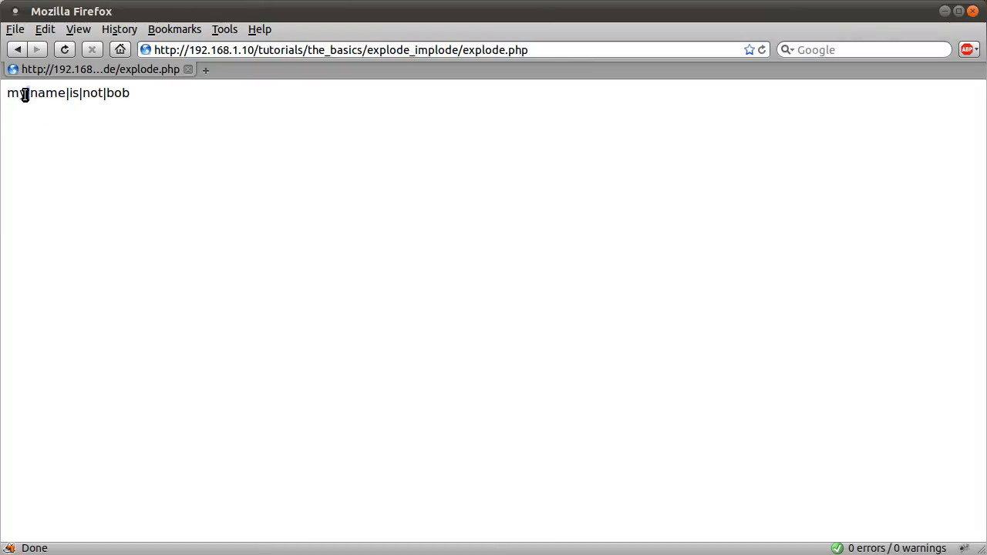
double_click(46, 92)
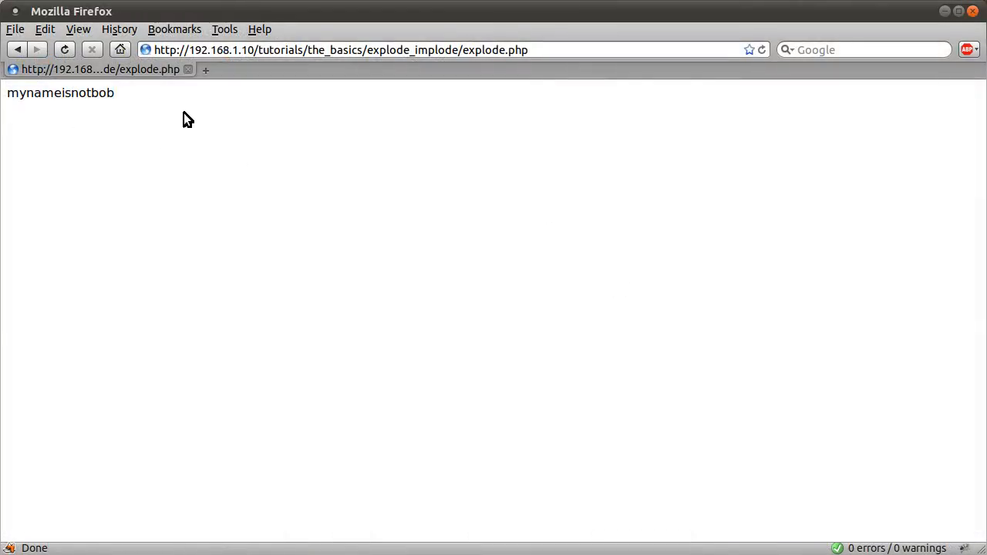
mouse_move(180, 200)
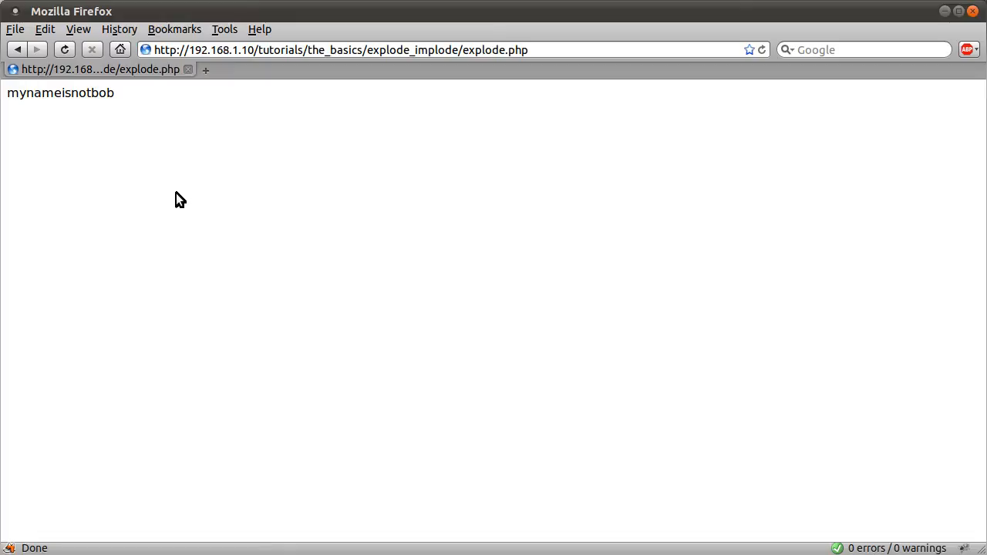
mouse_move(324, 197)
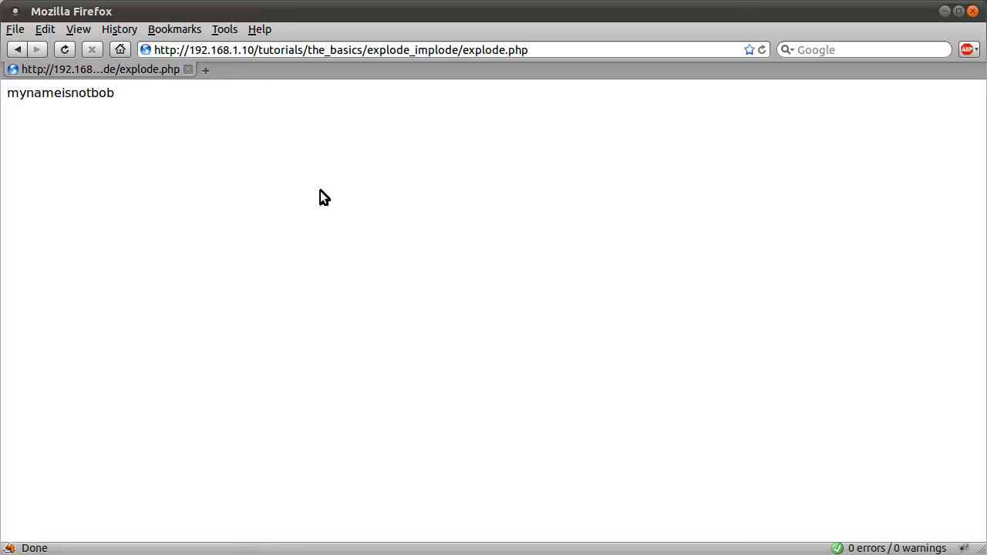
mouse_move(321, 211)
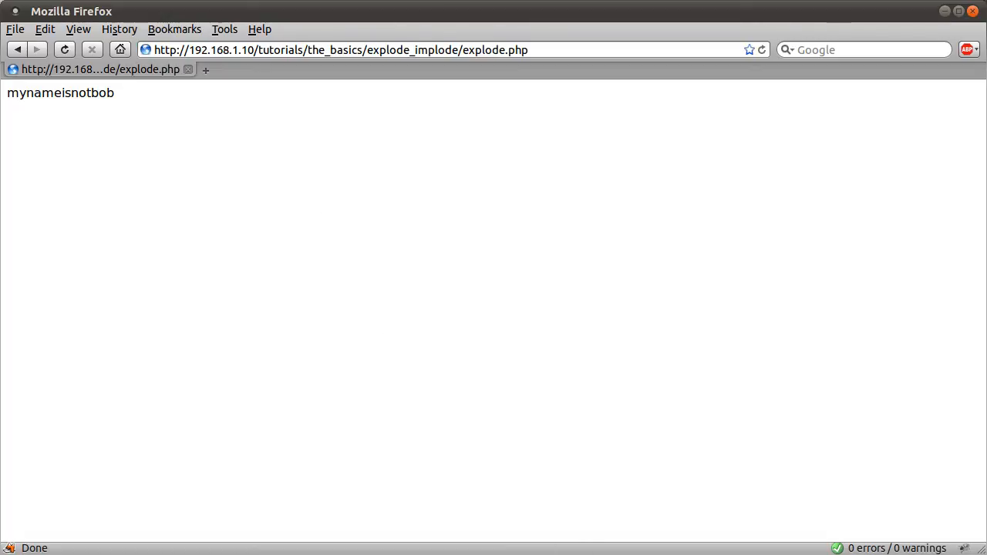
mouse_move(503, 481)
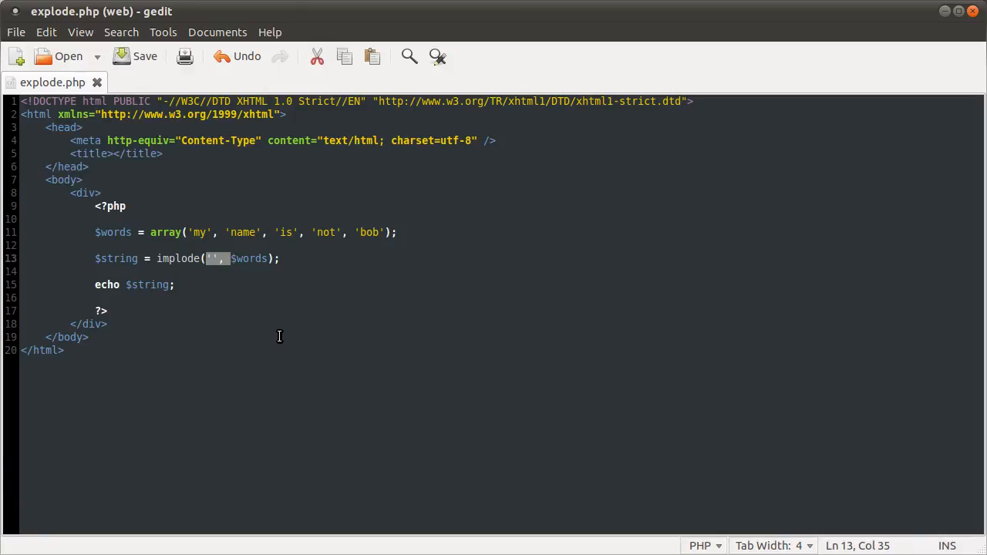
Step: Change implode's separator through '|' and '' back to a single space ' ', then save explode.php
click(88, 336)
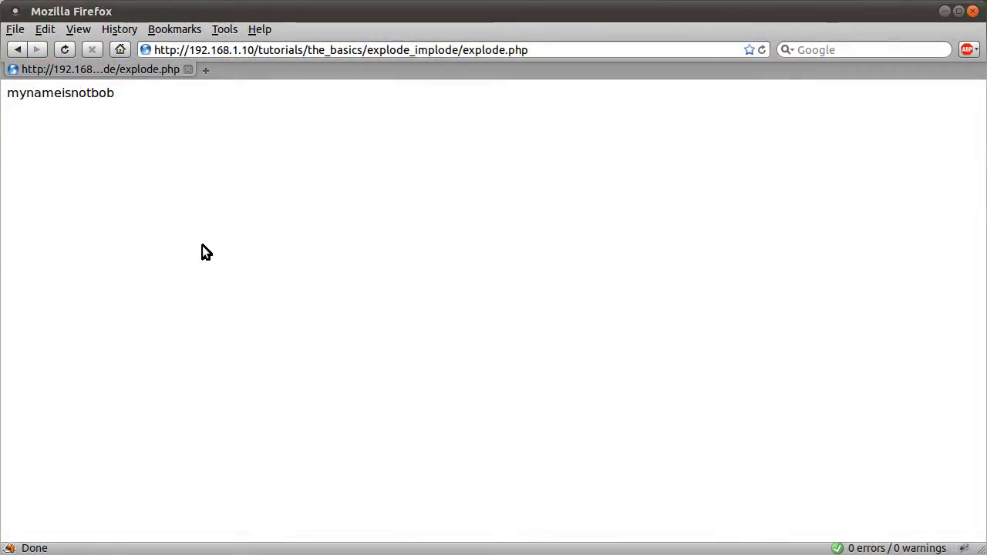
mouse_move(208, 306)
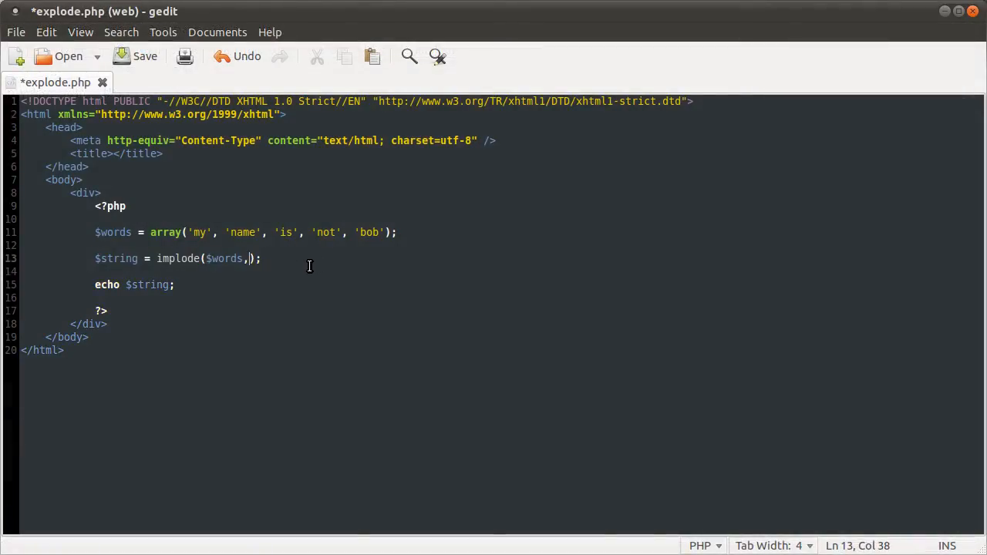
key(BackSpace)
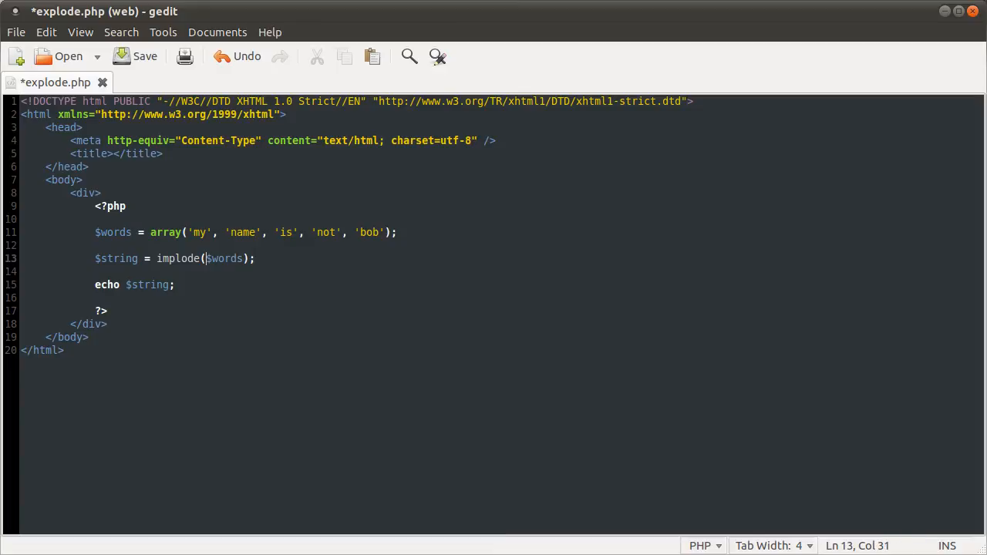
text('|',)
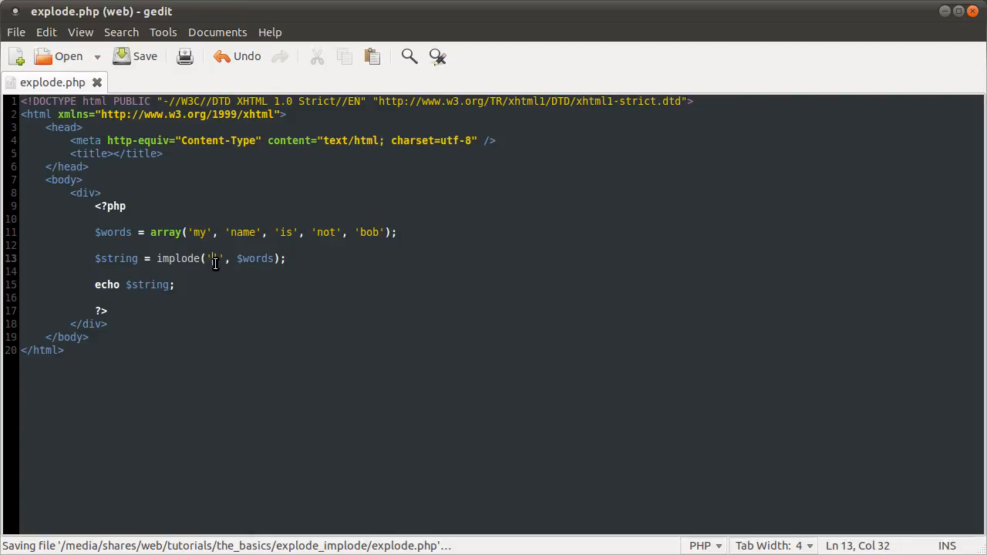
key(BackSpace)
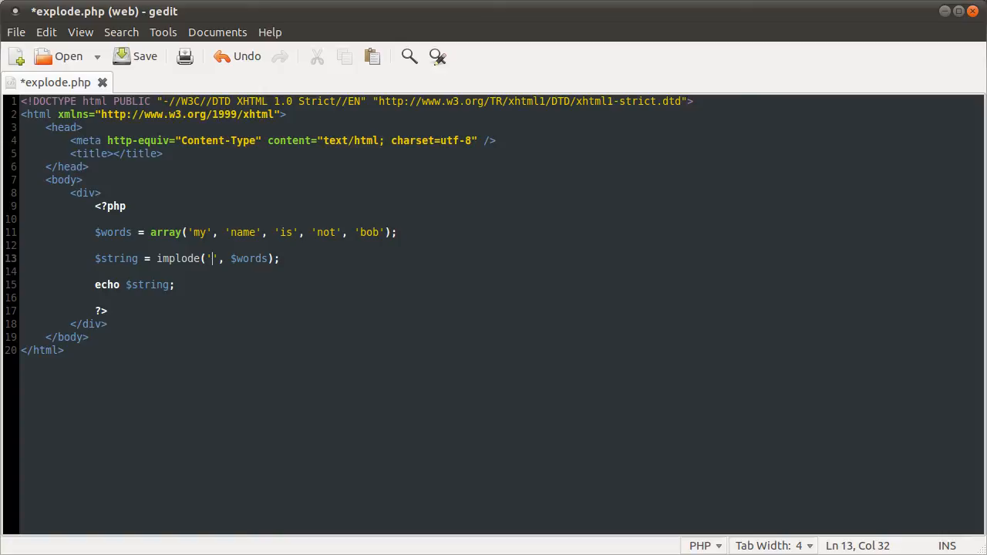
text(" ")
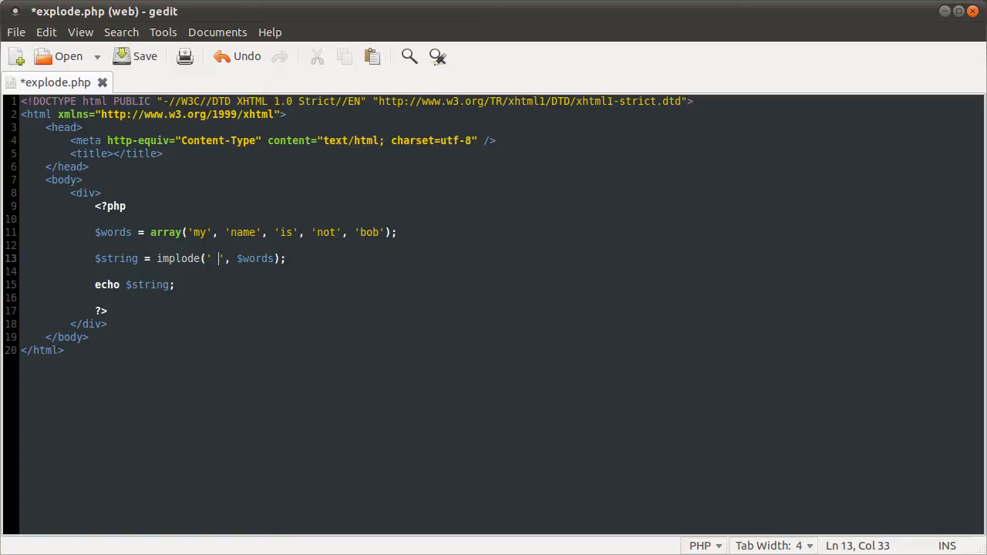
click(136, 55)
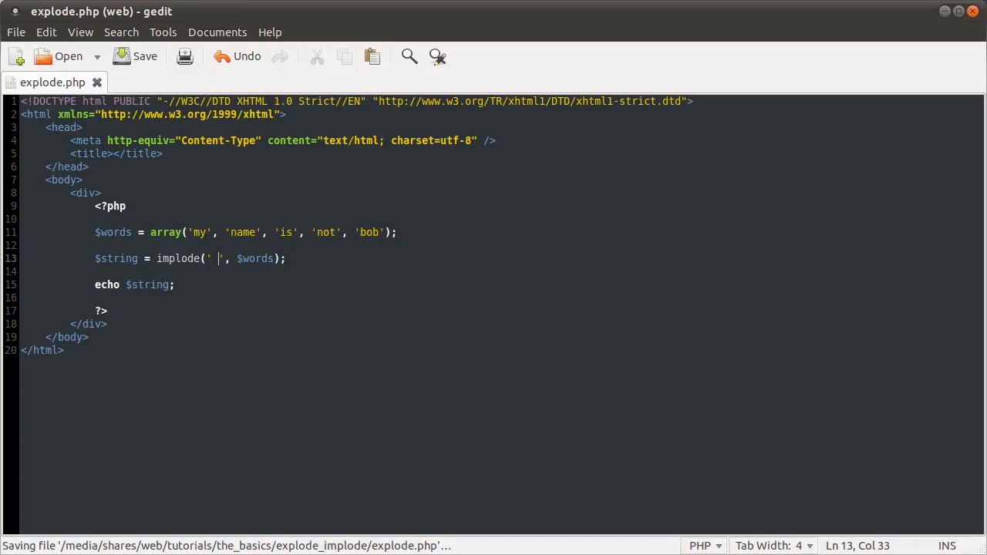